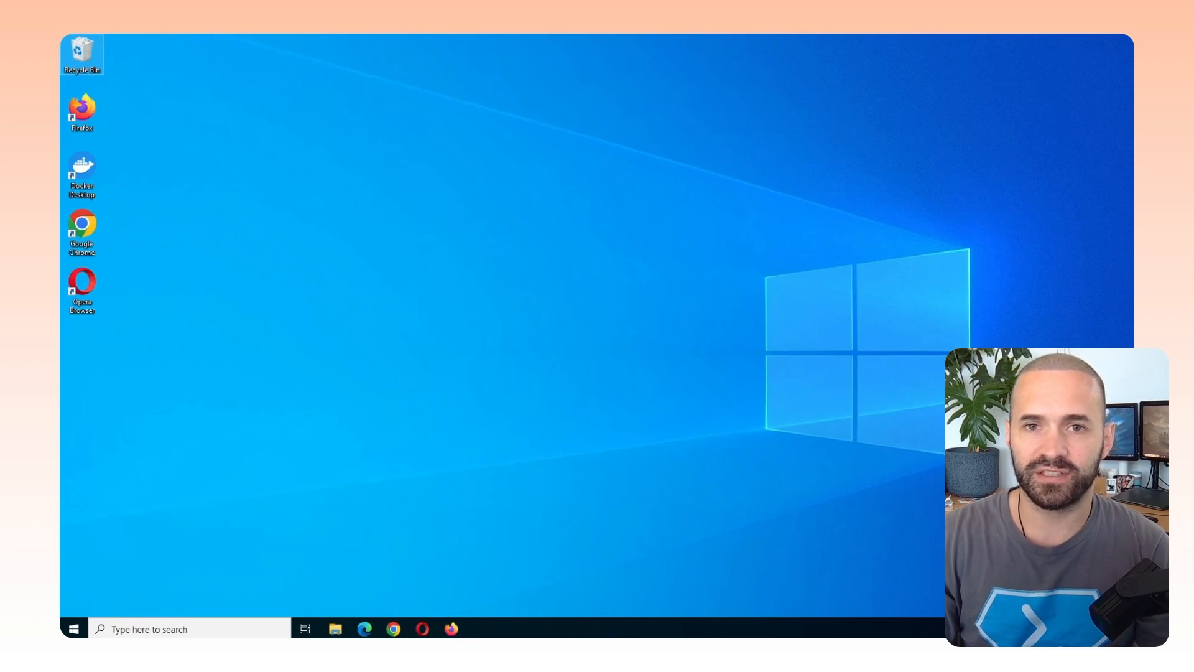
# Launch Microsoft Edge from the taskbar and dismiss the Apps tip popup
pyautogui.click(364, 628)
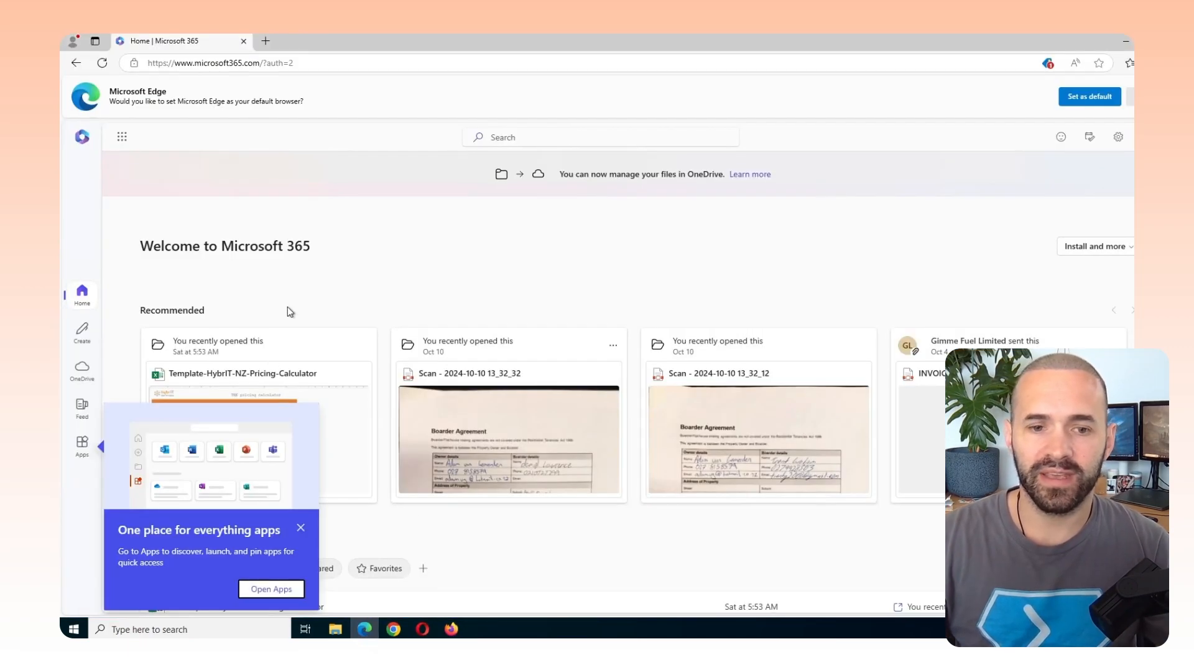
pyautogui.click(301, 527)
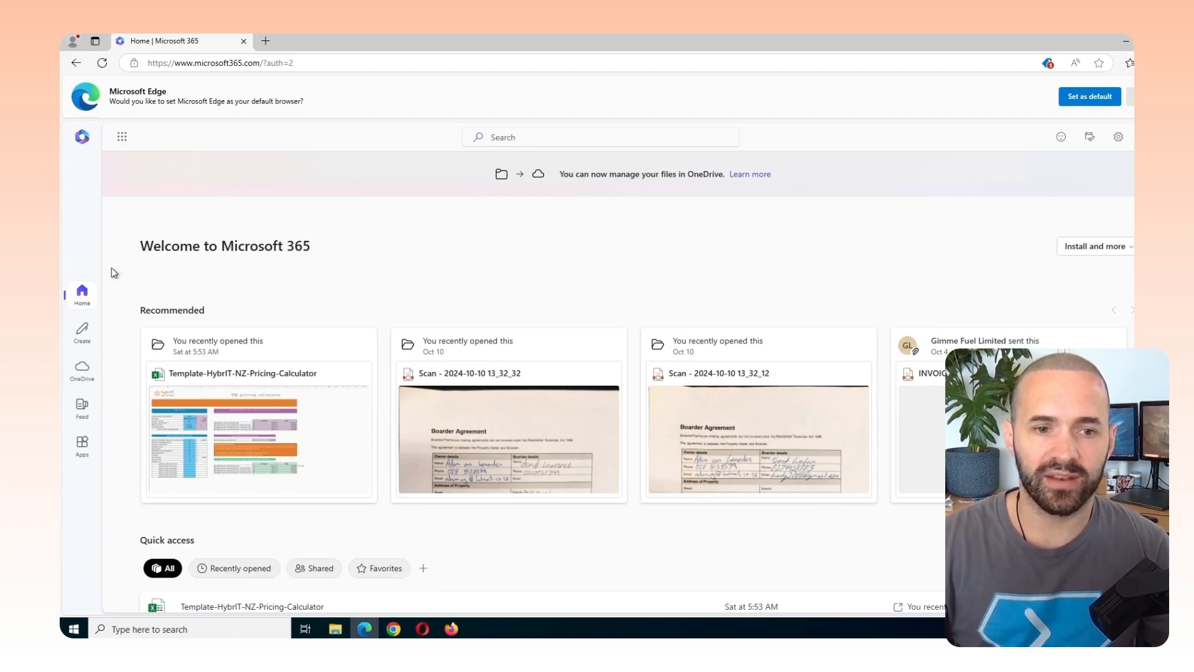
pyautogui.click(222, 62)
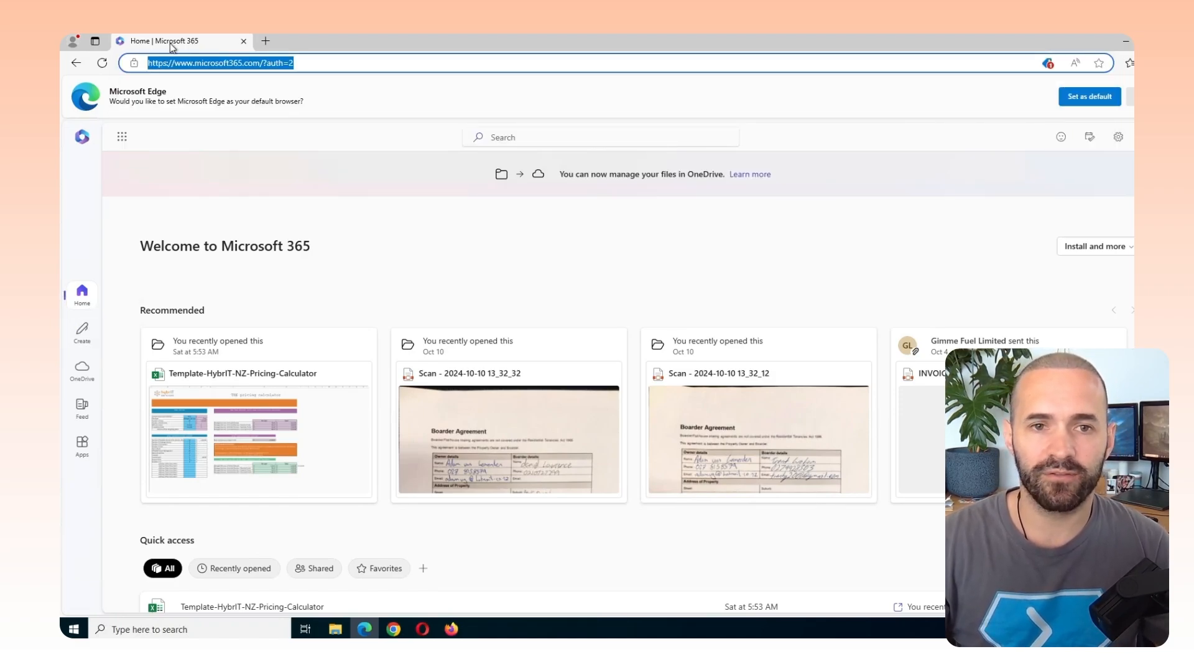
# Start a new Edge tab with portal.azure.com entered in the address bar
pyautogui.click(265, 40)
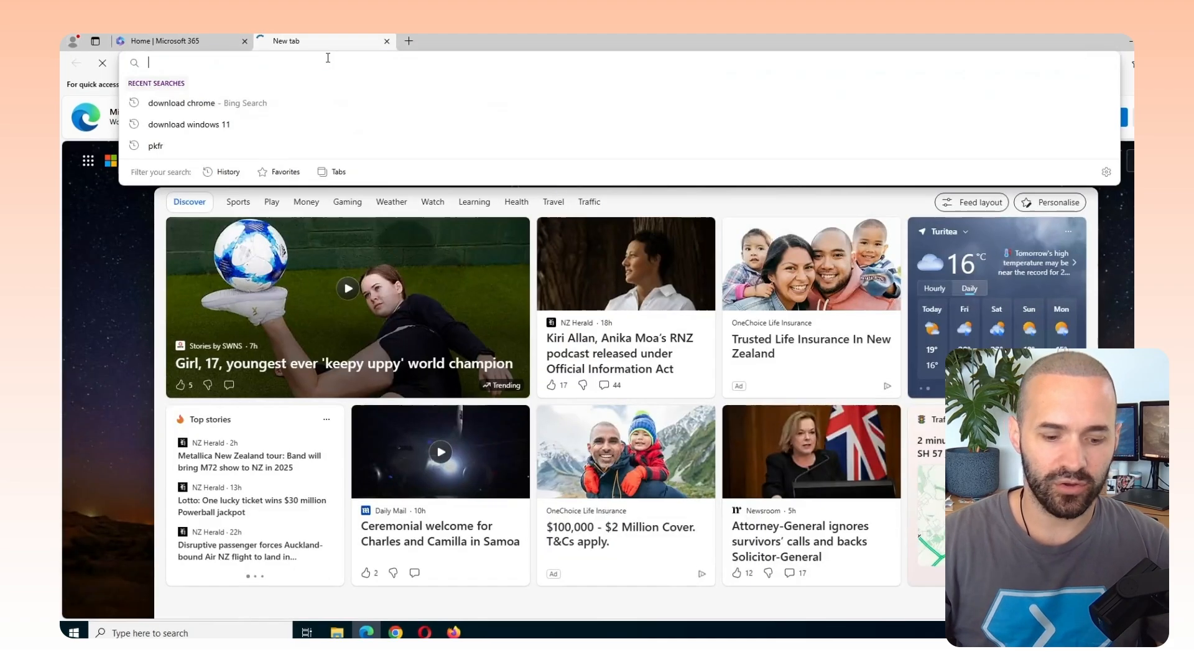
pyautogui.write('portal.azure')
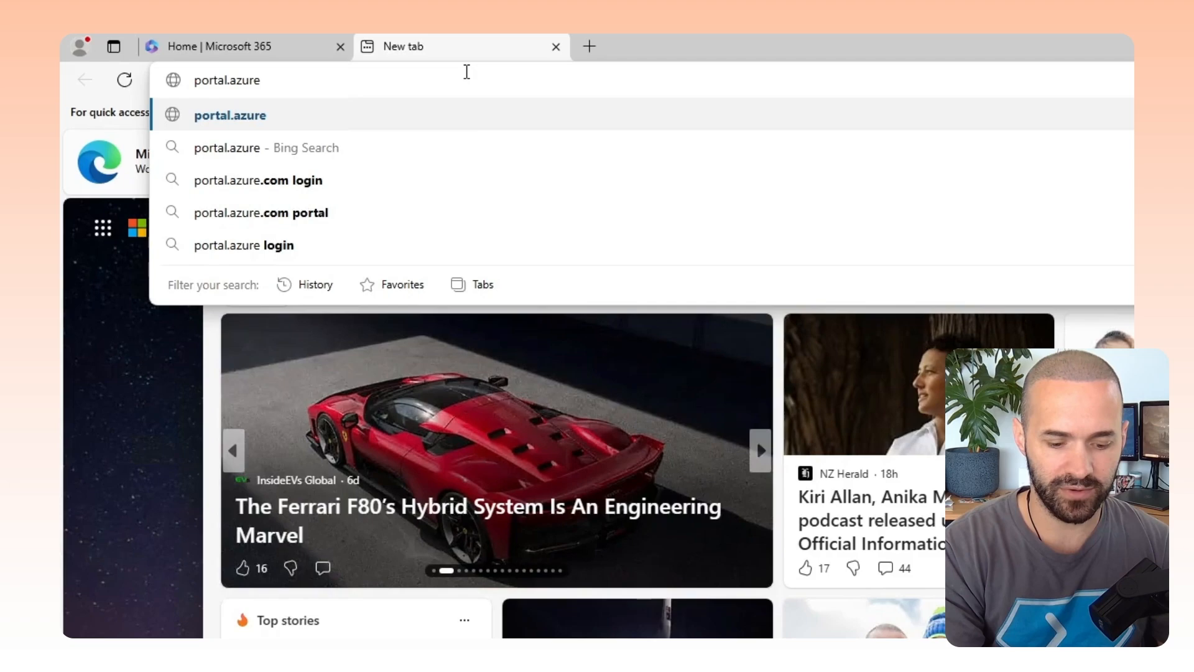
pyautogui.write('.com')
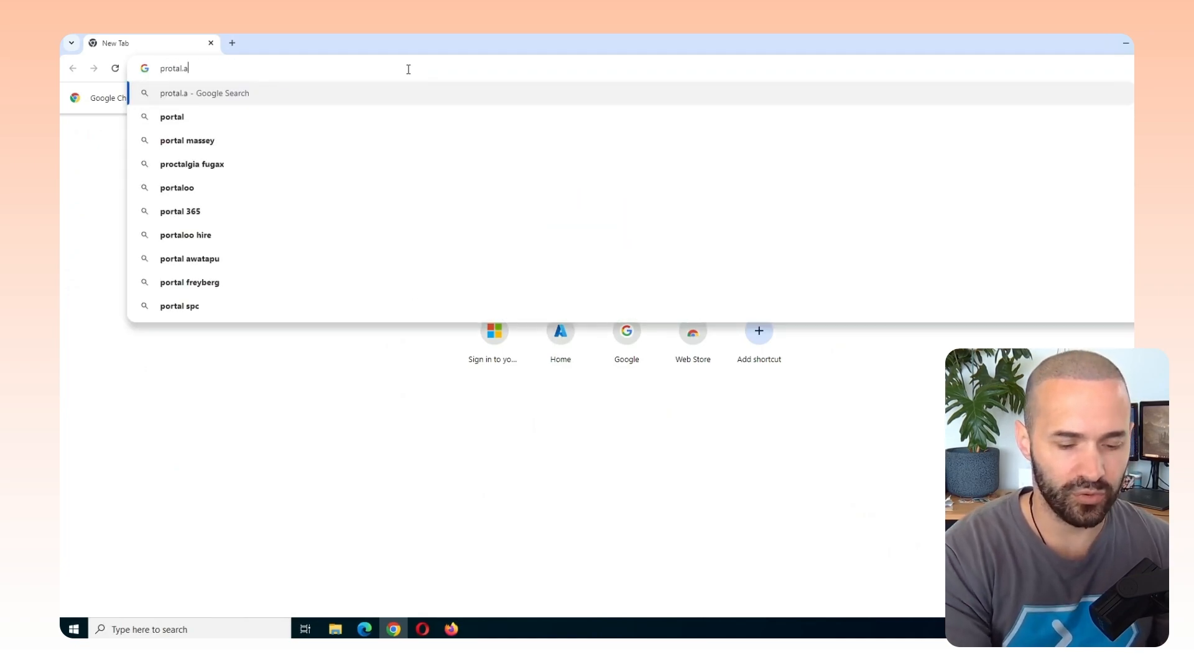
# Load portal.azure.com in Chrome, fix the mistyped address, and choose to sign in with another account
pyautogui.press('Enter')
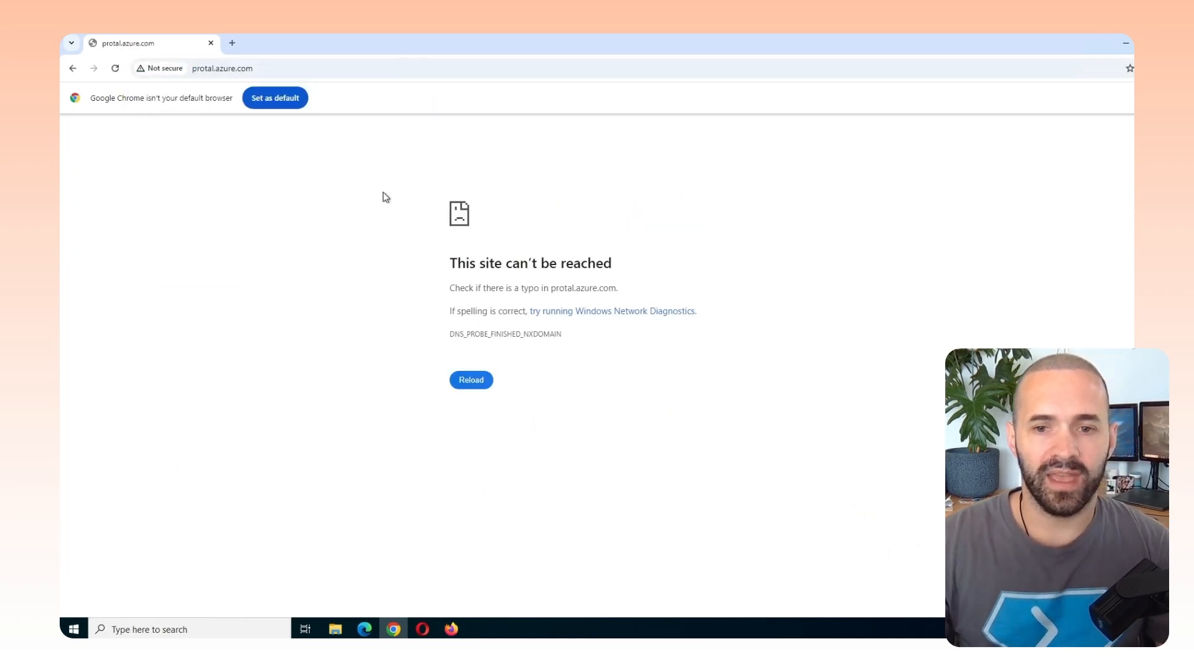
pyautogui.click(229, 68)
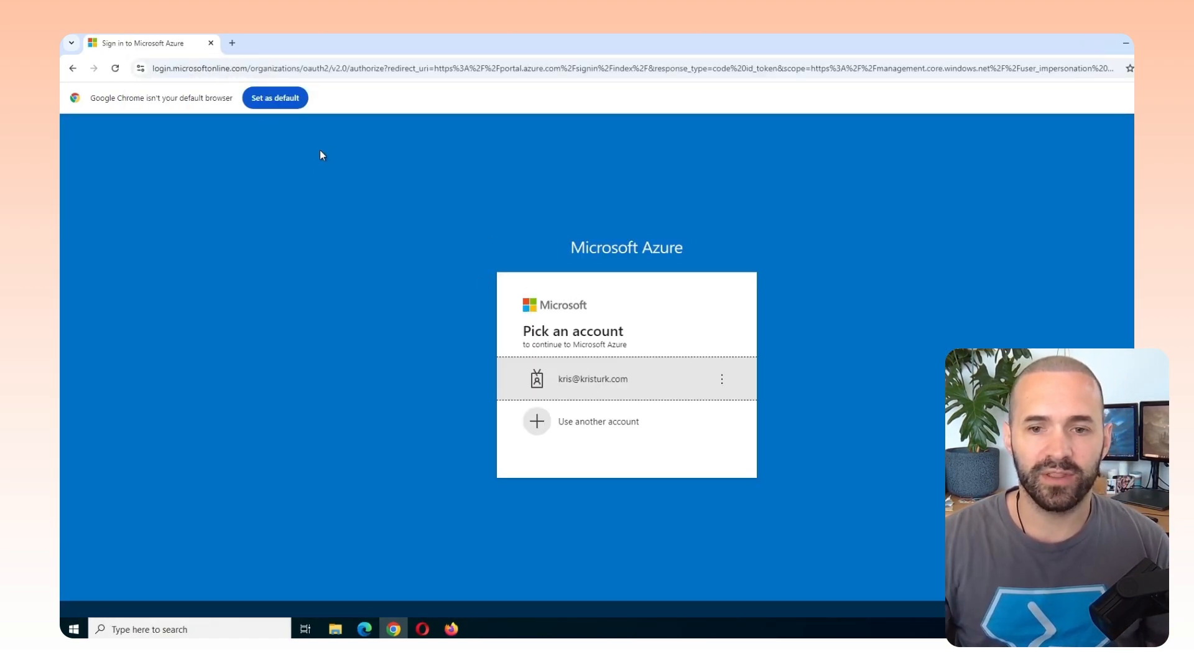
pyautogui.click(598, 422)
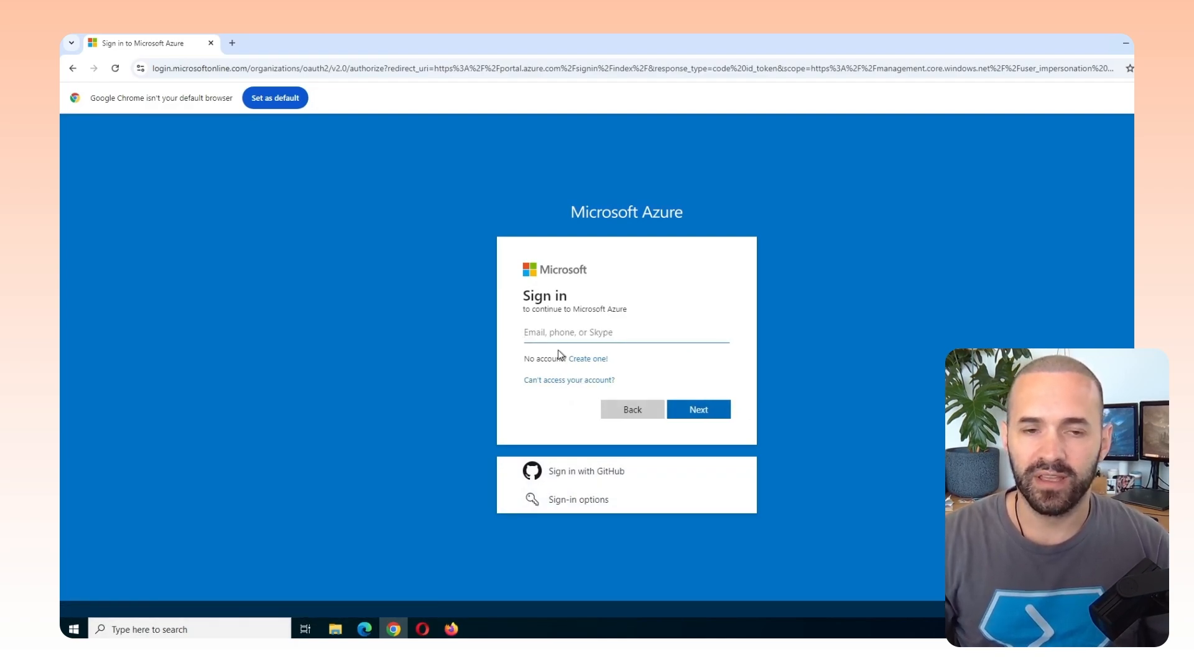
pyautogui.click(625, 332)
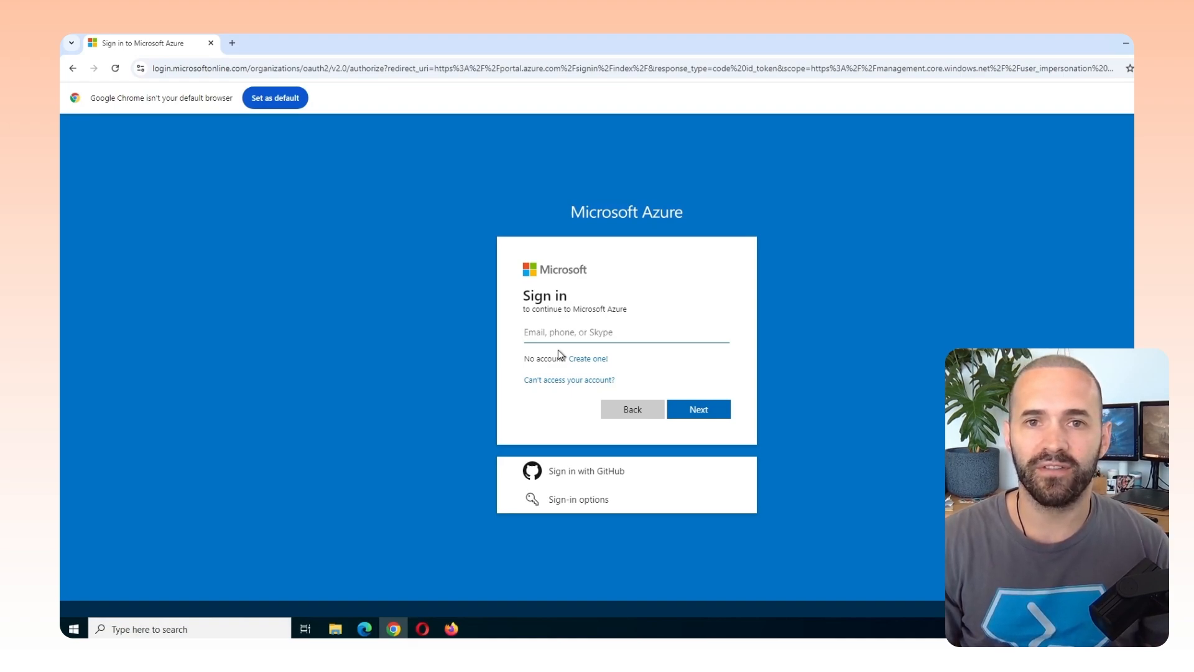
pyautogui.click(624, 333)
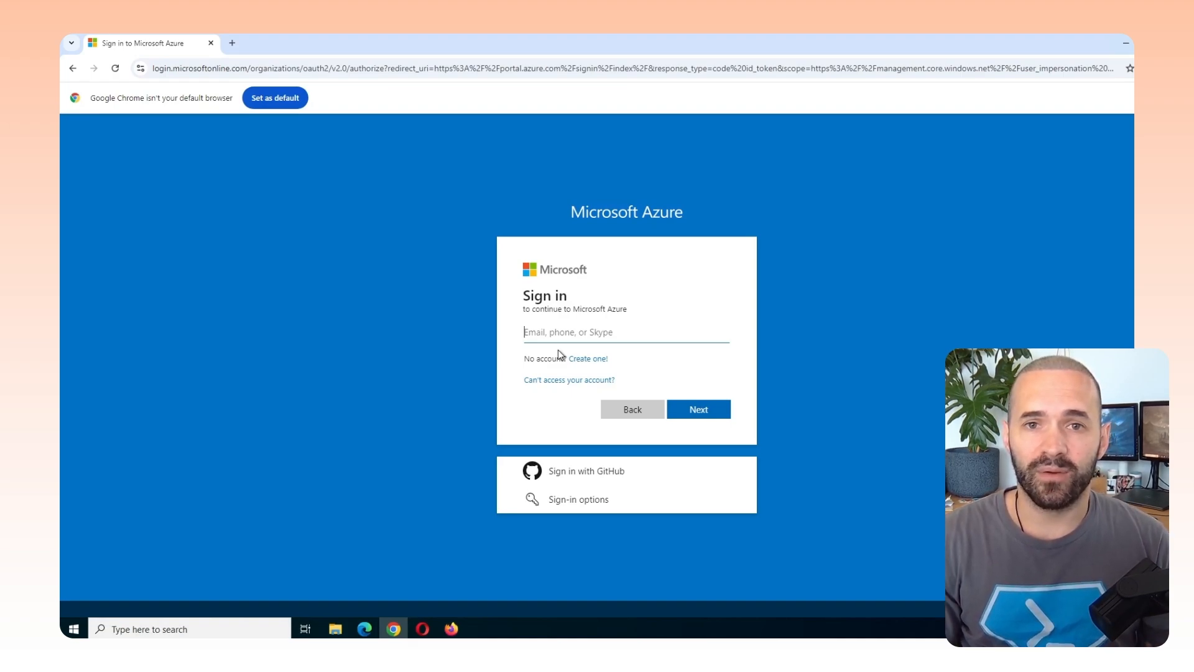
pyautogui.moveTo(365, 629)
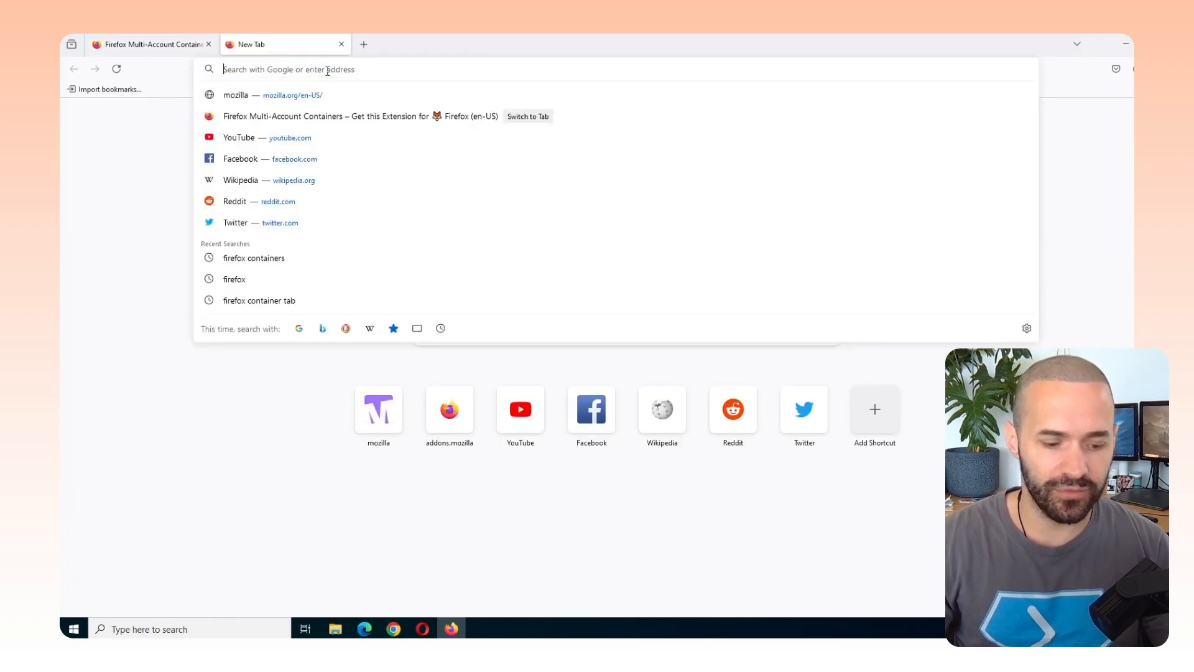
# Search Google for firefox containers and install the Multi-Account Containers add-on, approving its permissions
pyautogui.write('firefox contr')
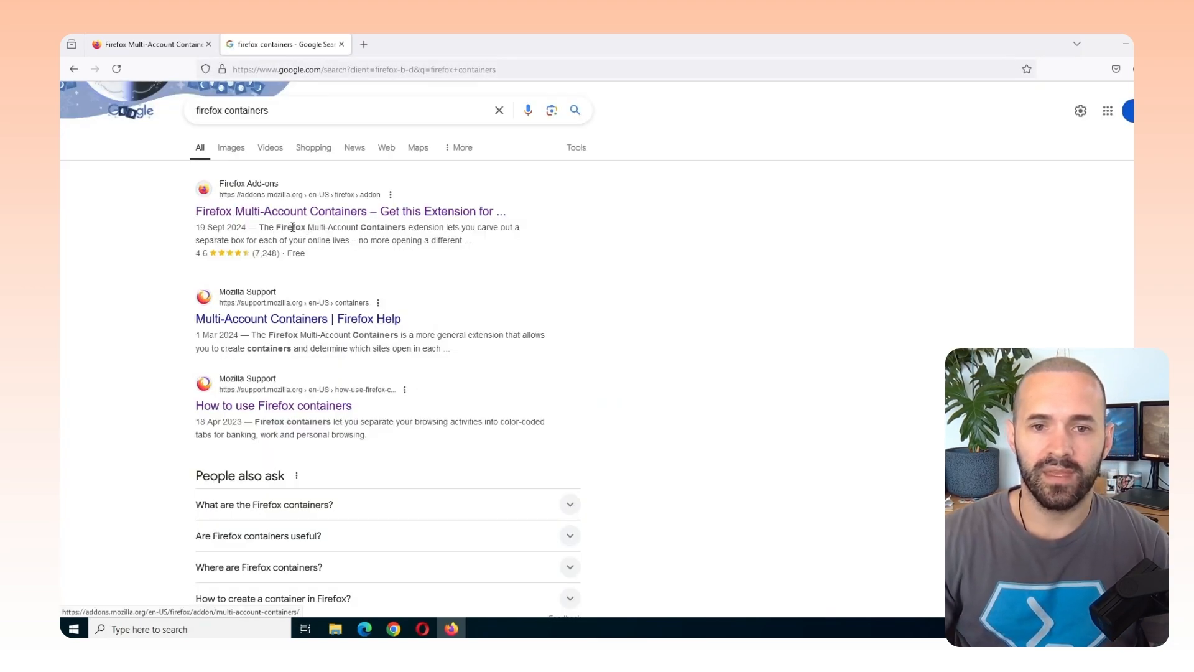
pyautogui.click(347, 211)
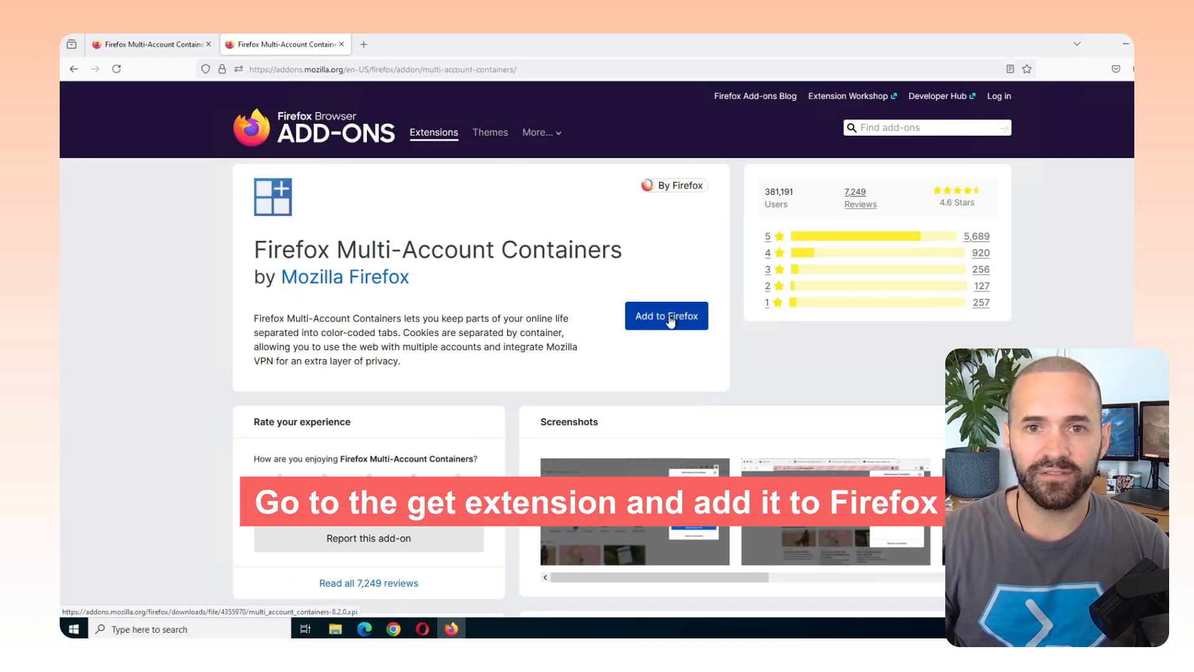
pyautogui.click(665, 315)
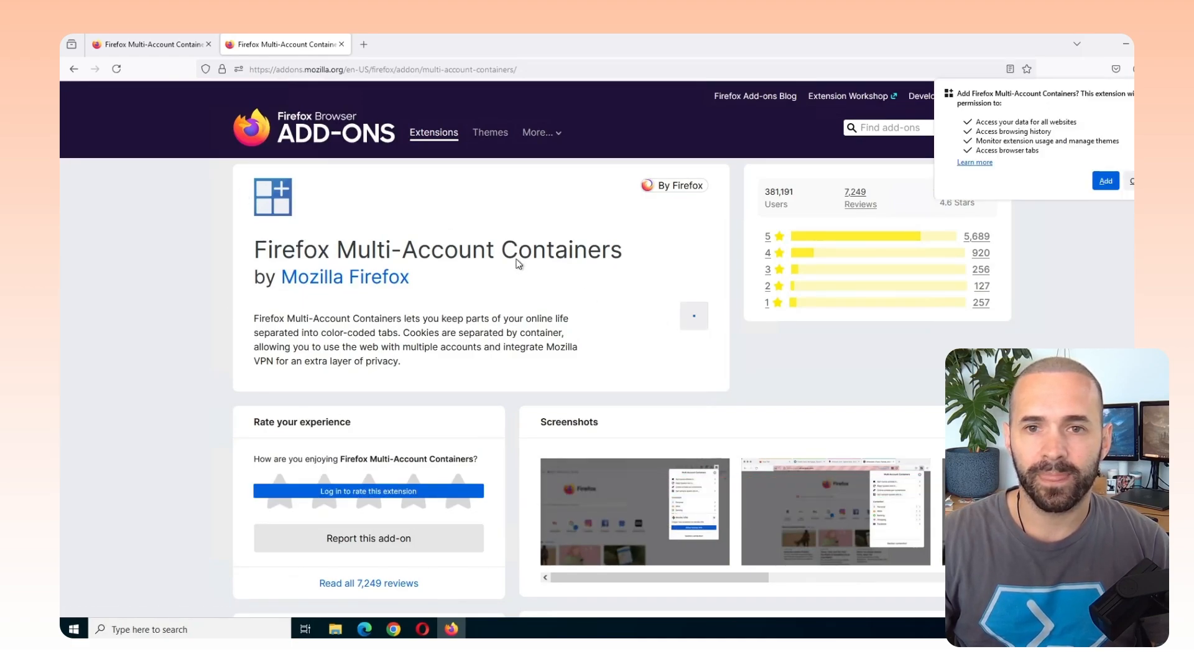
pyautogui.click(1105, 181)
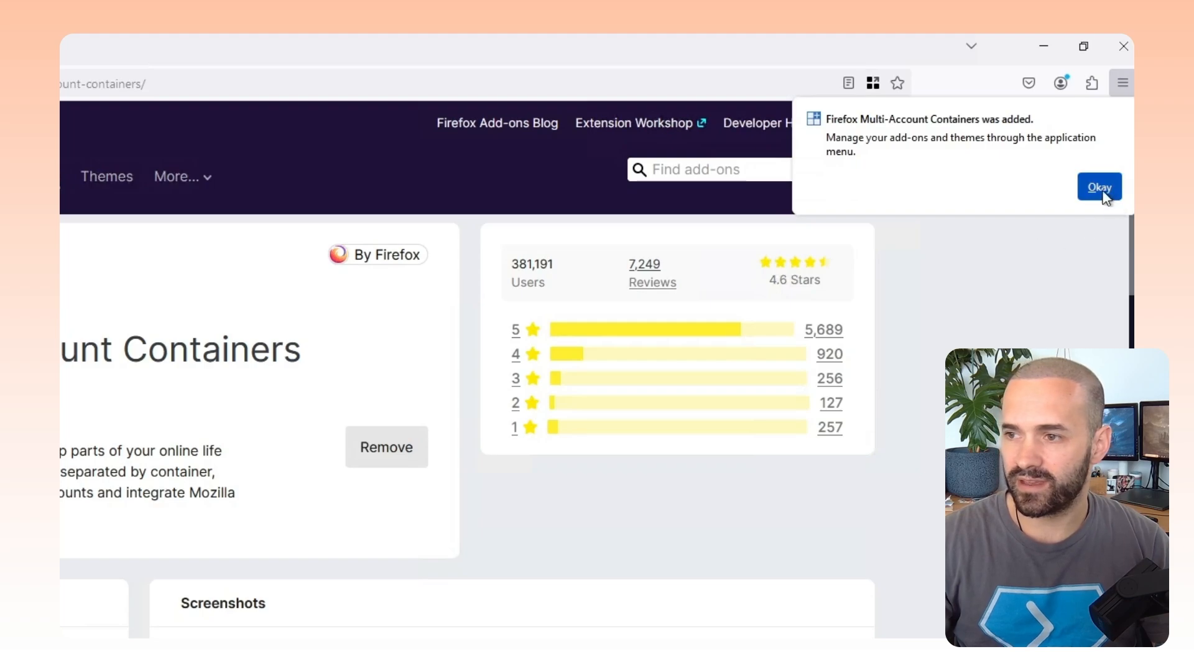
pyautogui.click(1099, 185)
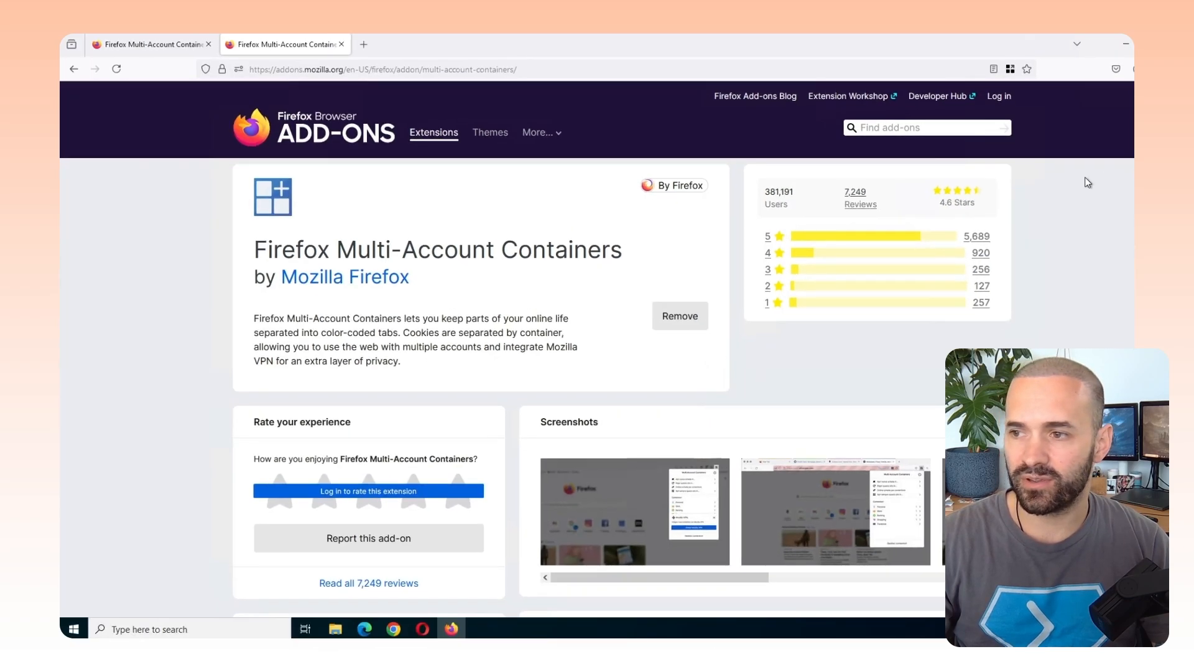
pyautogui.moveTo(1120, 143)
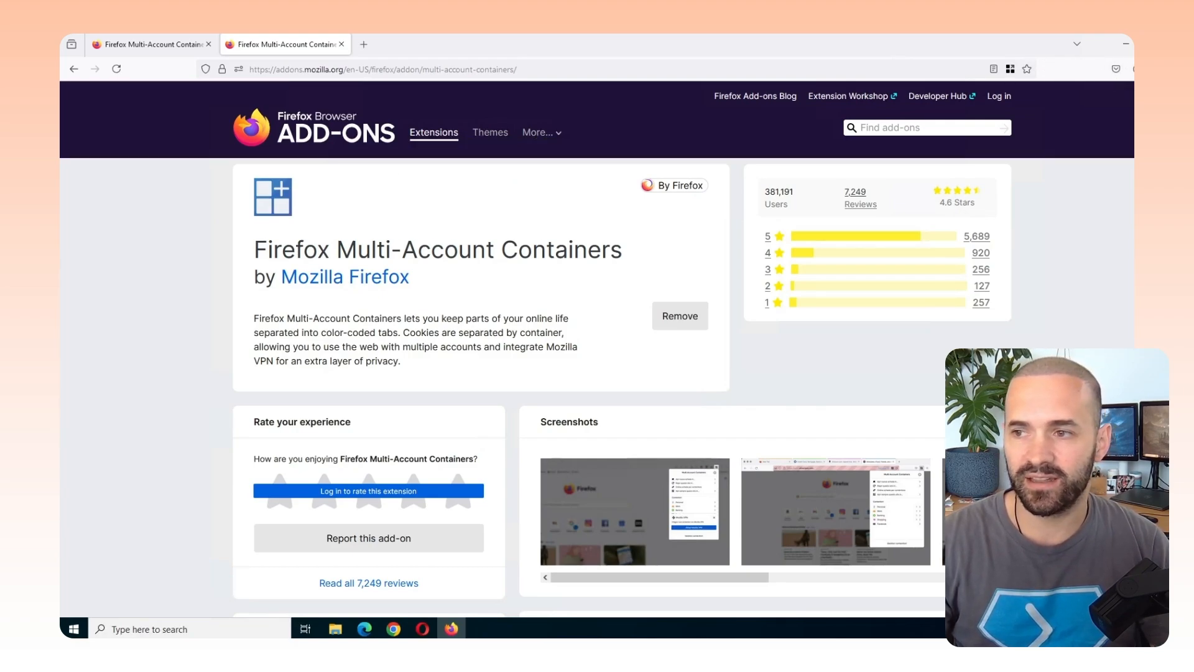
pyautogui.click(1061, 113)
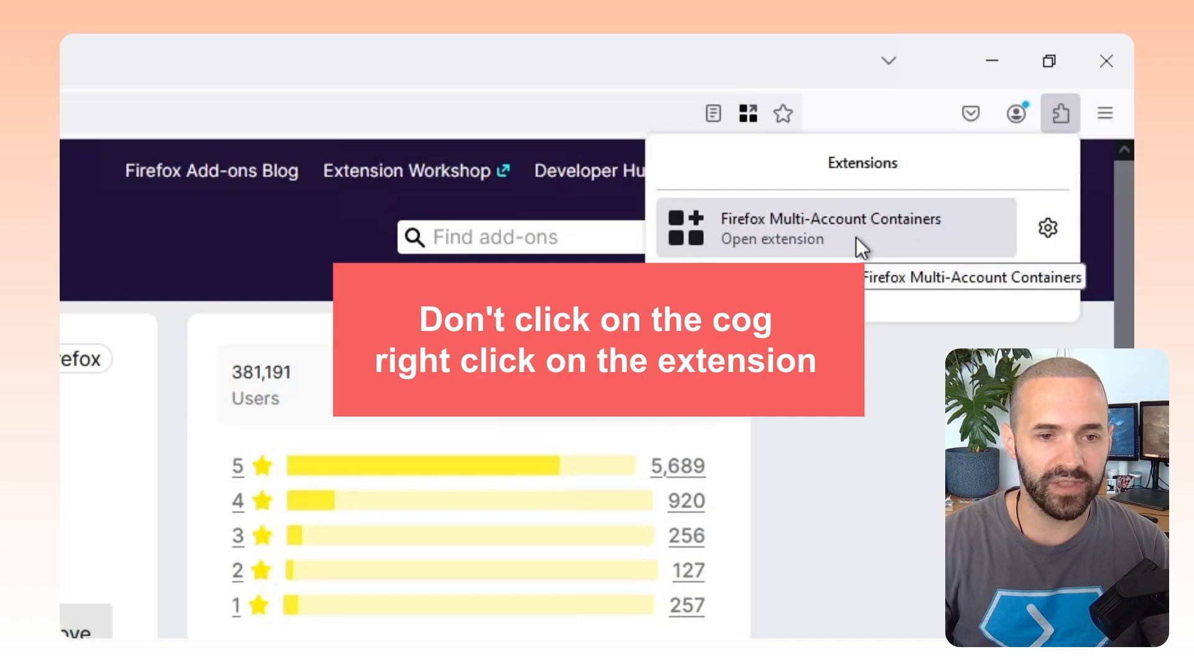
# Pin the Multi-Account Containers extension to the Firefox toolbar and open its panel
pyautogui.rightClick(833, 228)
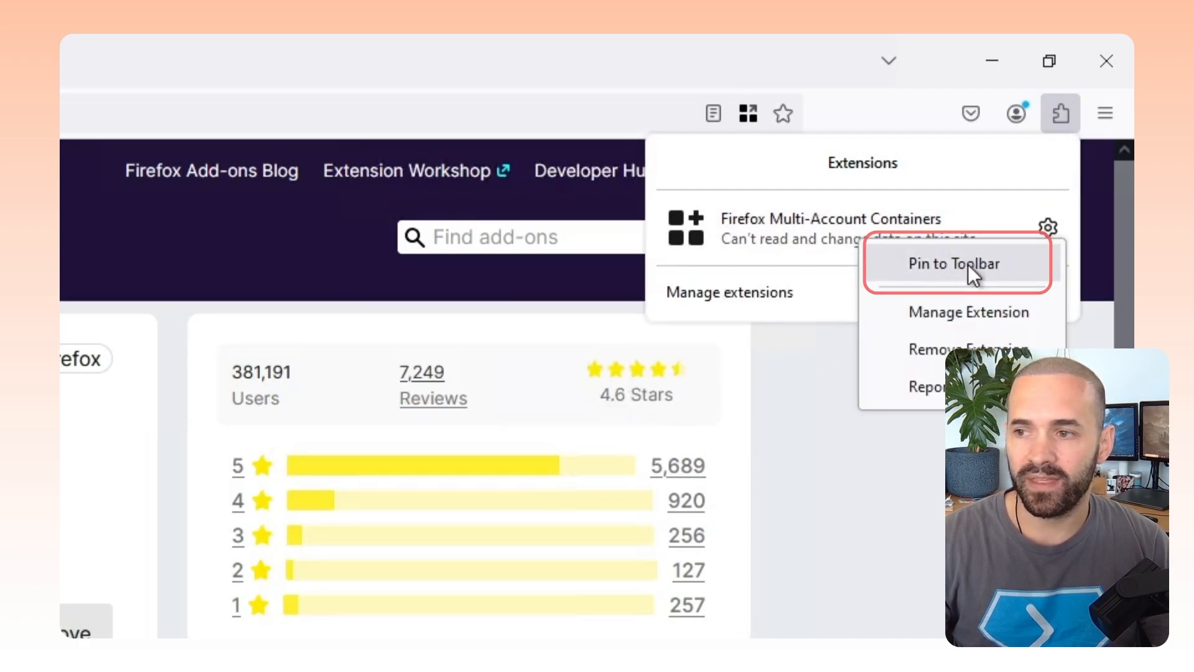
pyautogui.click(956, 264)
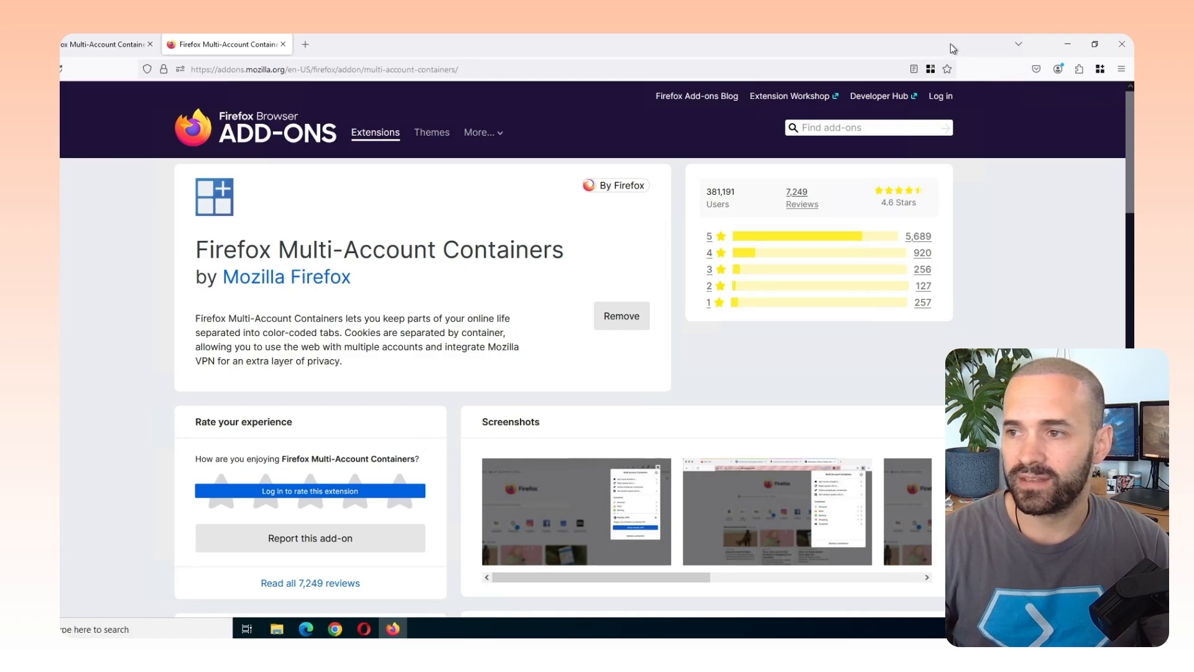
pyautogui.click(1100, 68)
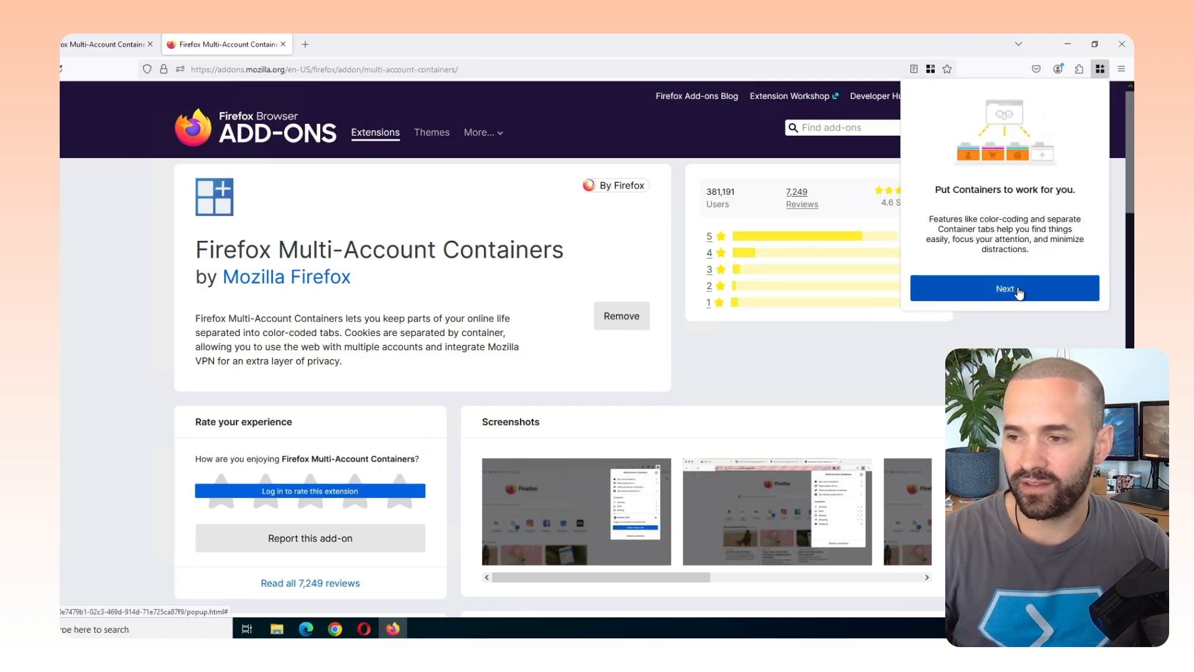
# Step through the containers onboarding, skip syncing, and dismiss the Mozilla VPN promotion
pyautogui.click(1004, 287)
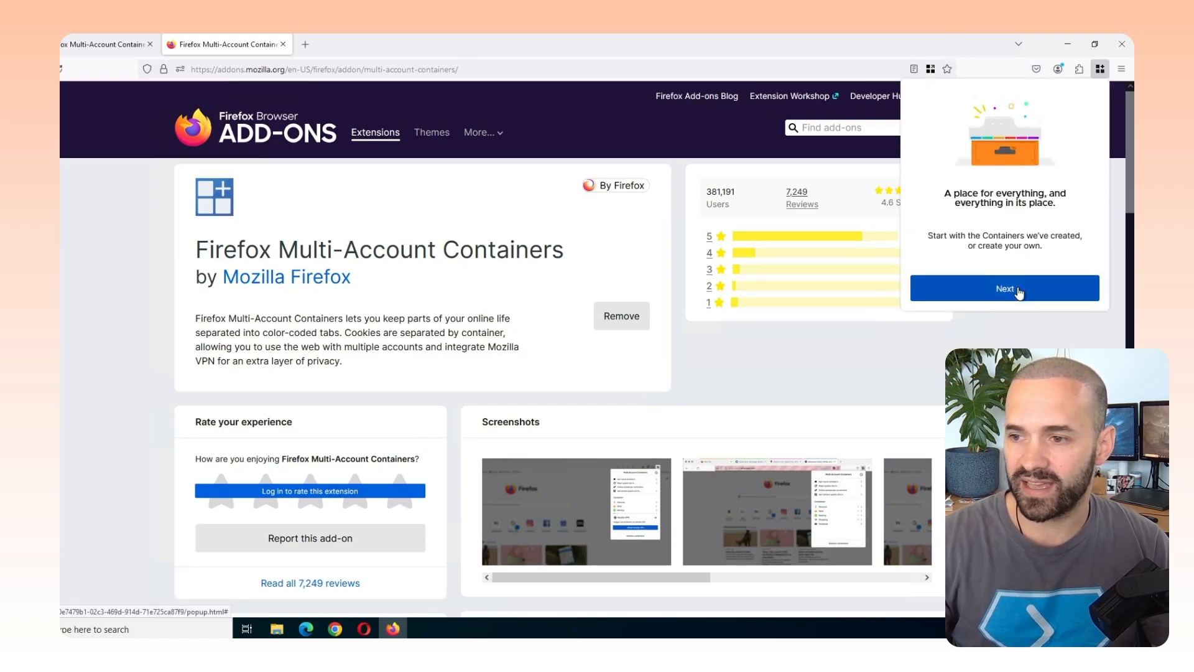
pyautogui.click(1004, 287)
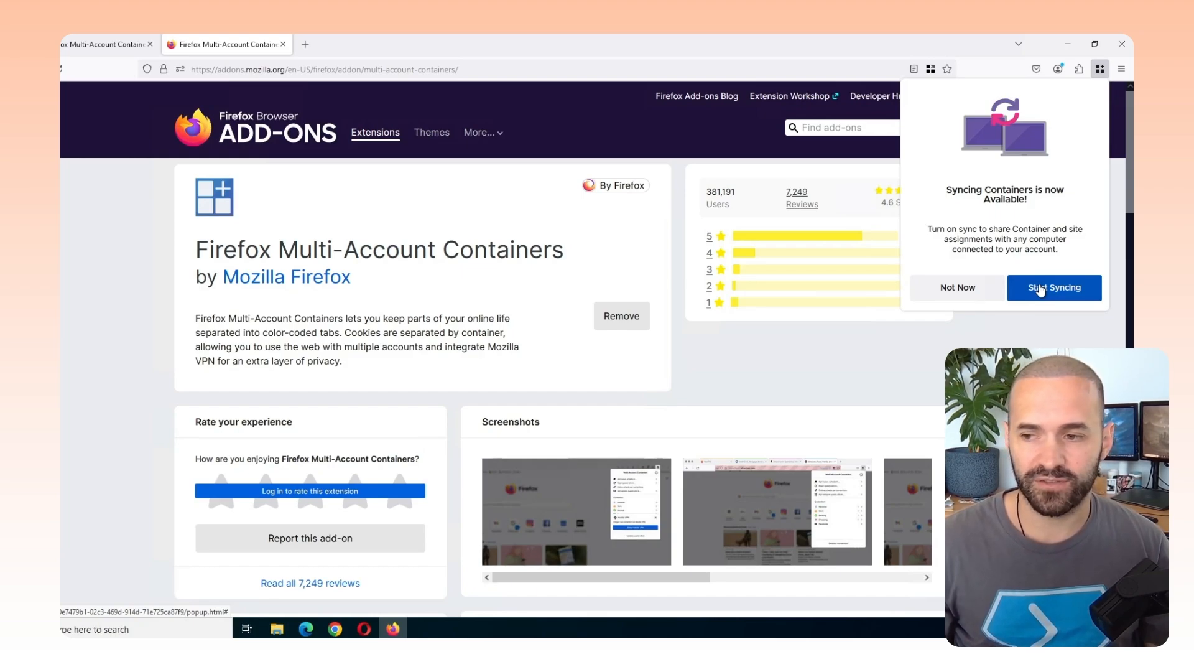
pyautogui.click(1054, 287)
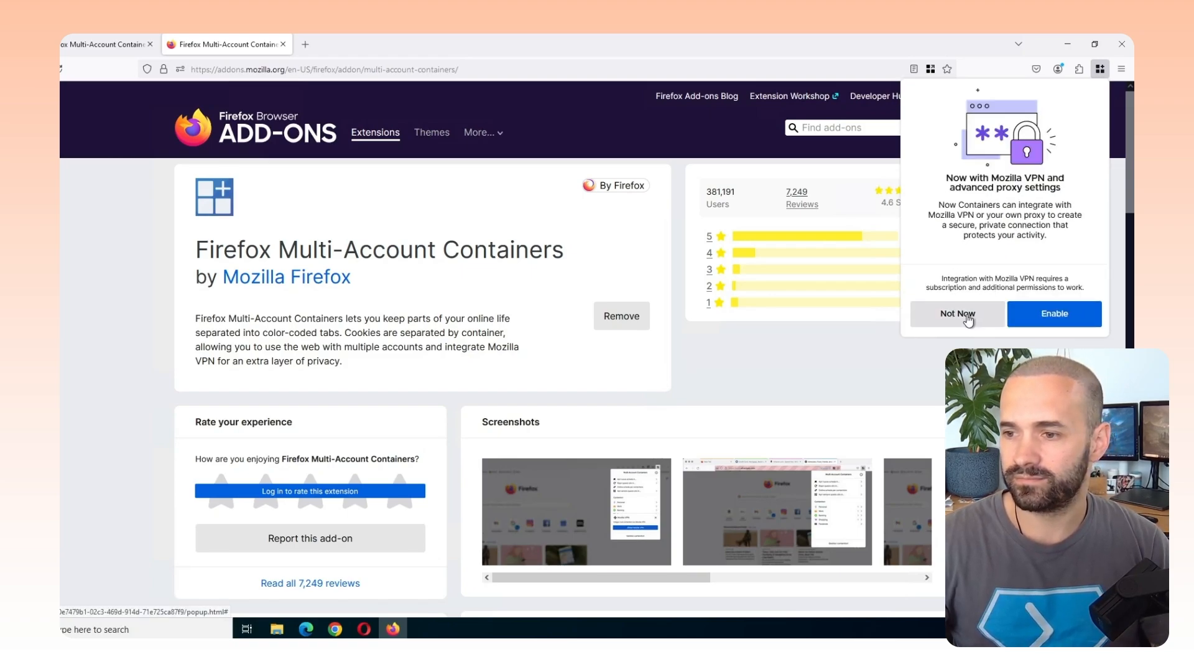
pyautogui.click(957, 314)
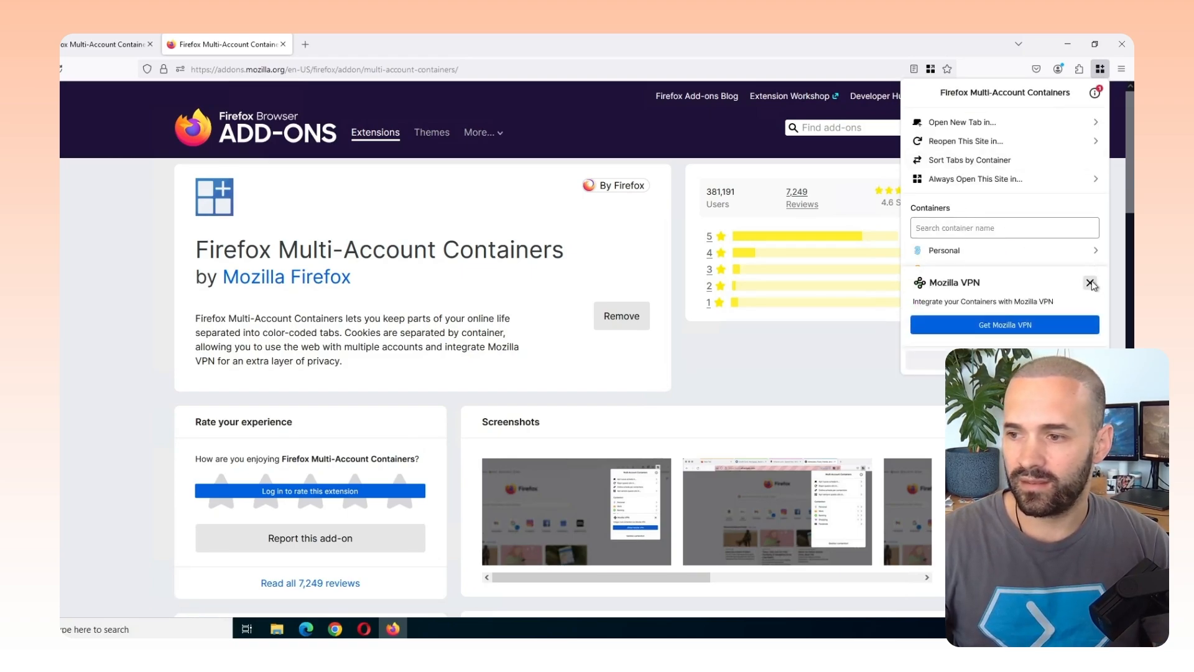
pyautogui.click(1092, 284)
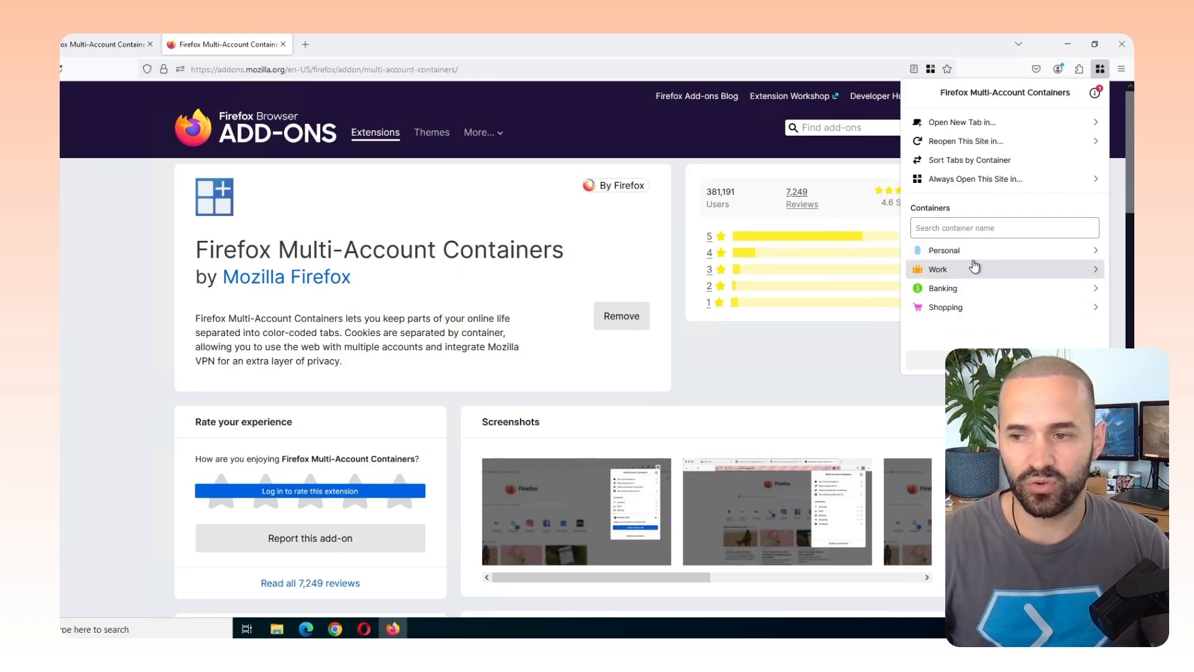
pyautogui.moveTo(962, 308)
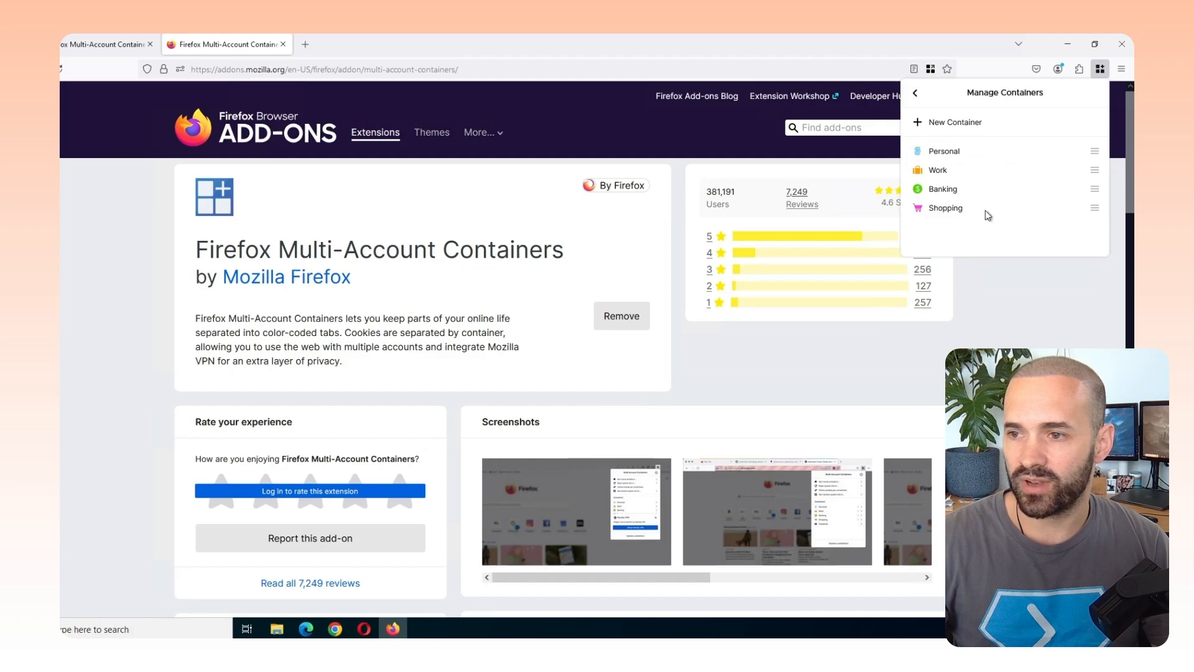
# Rename the Personal, Work and Banking containers to Gitch, HybrIT and HybrIT Demo
pyautogui.click(944, 150)
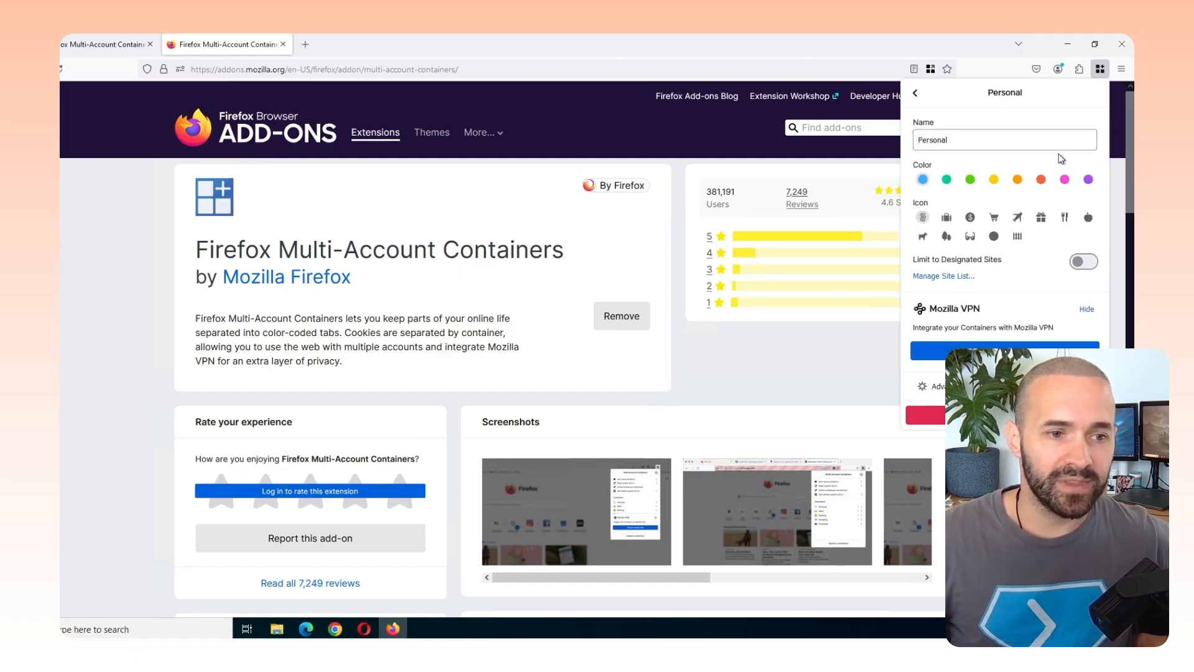
pyautogui.click(1004, 140)
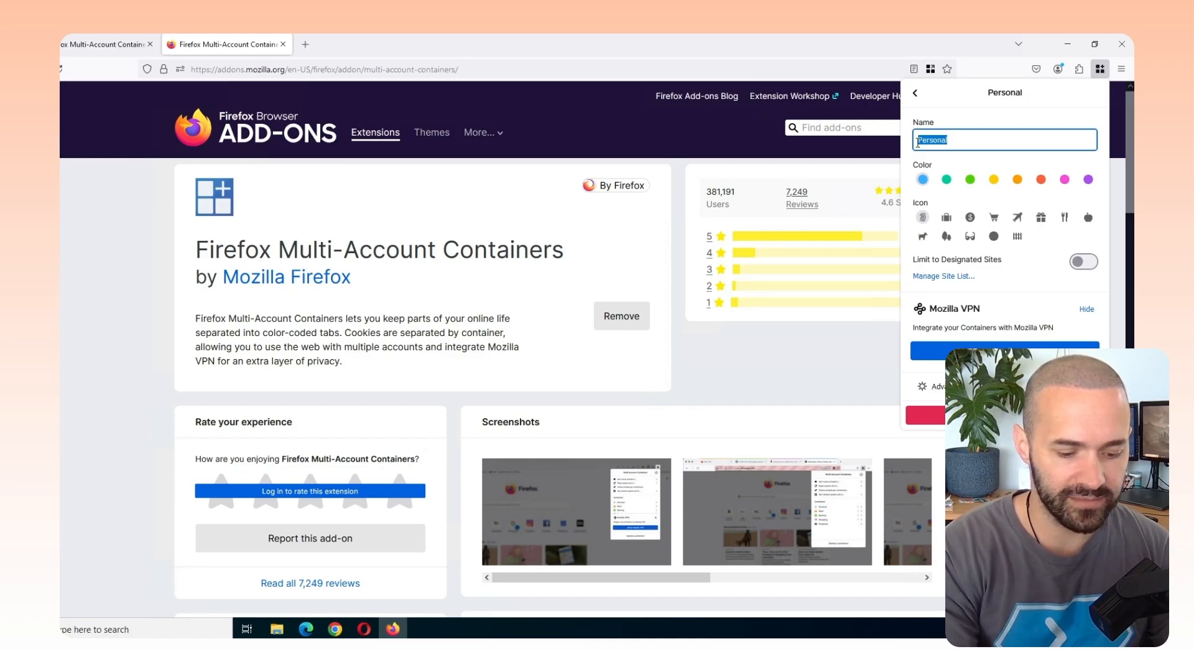
pyautogui.write('Gitch')
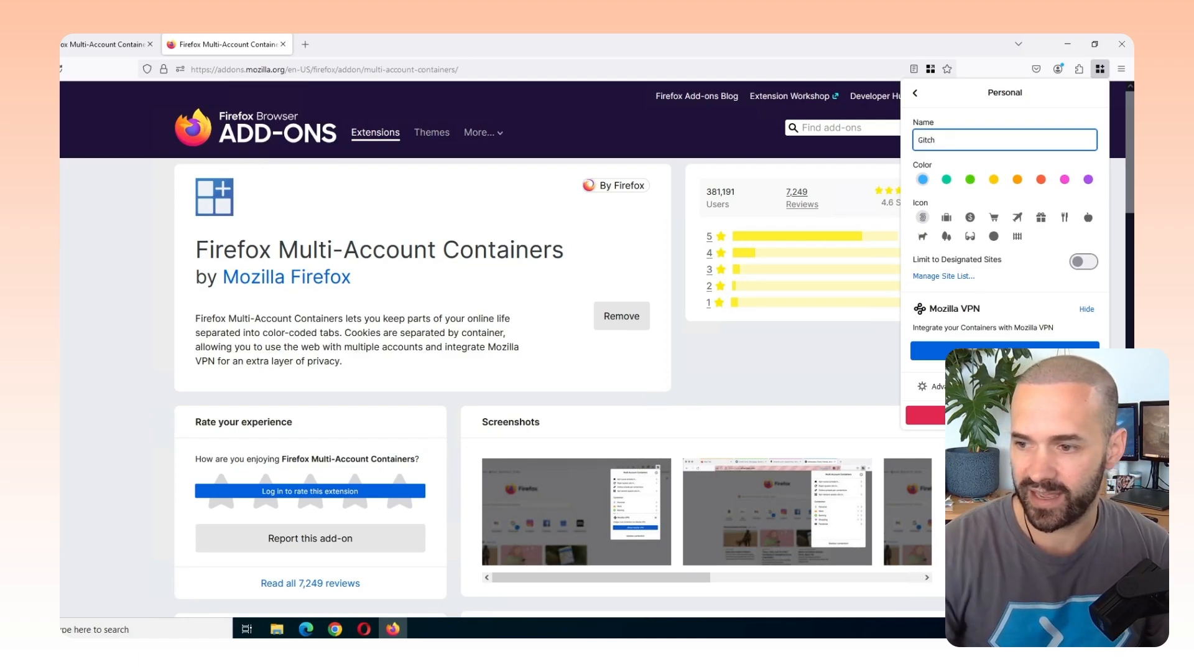
pyautogui.click(915, 92)
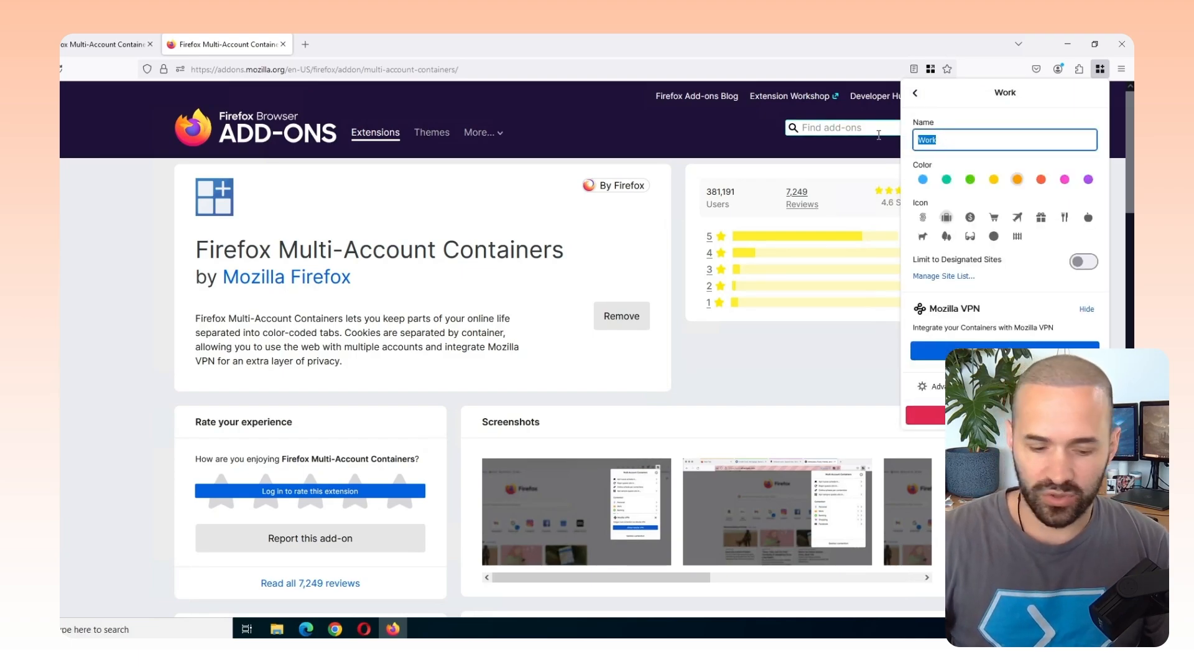
pyautogui.write('HybrIT')
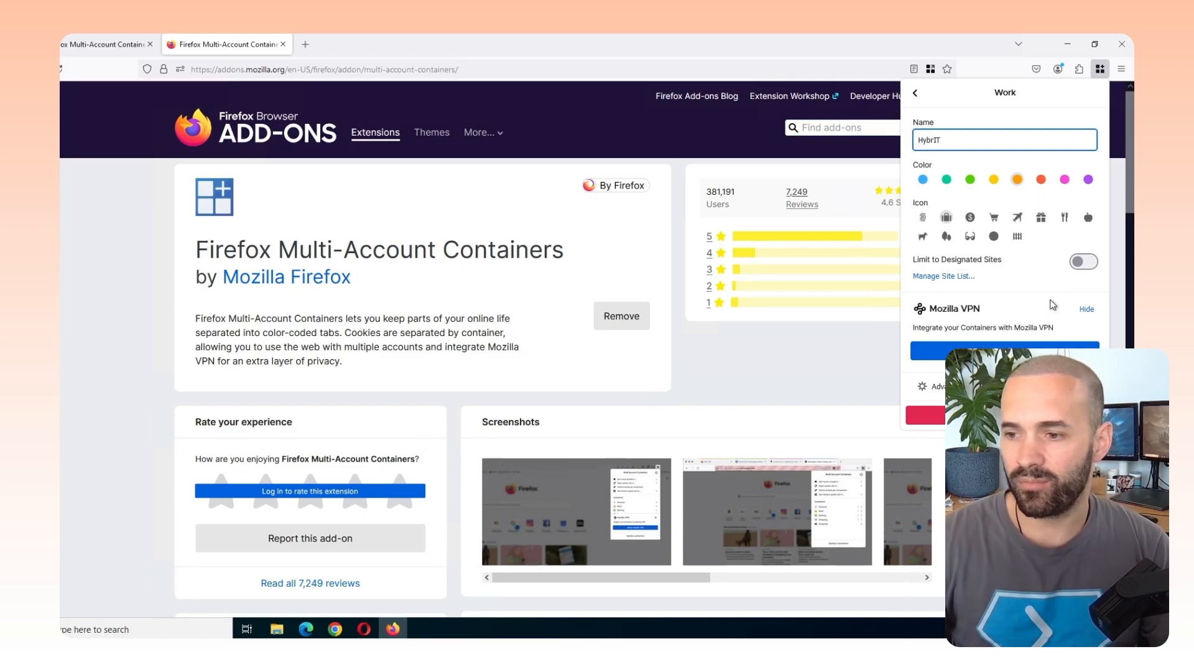
pyautogui.click(917, 92)
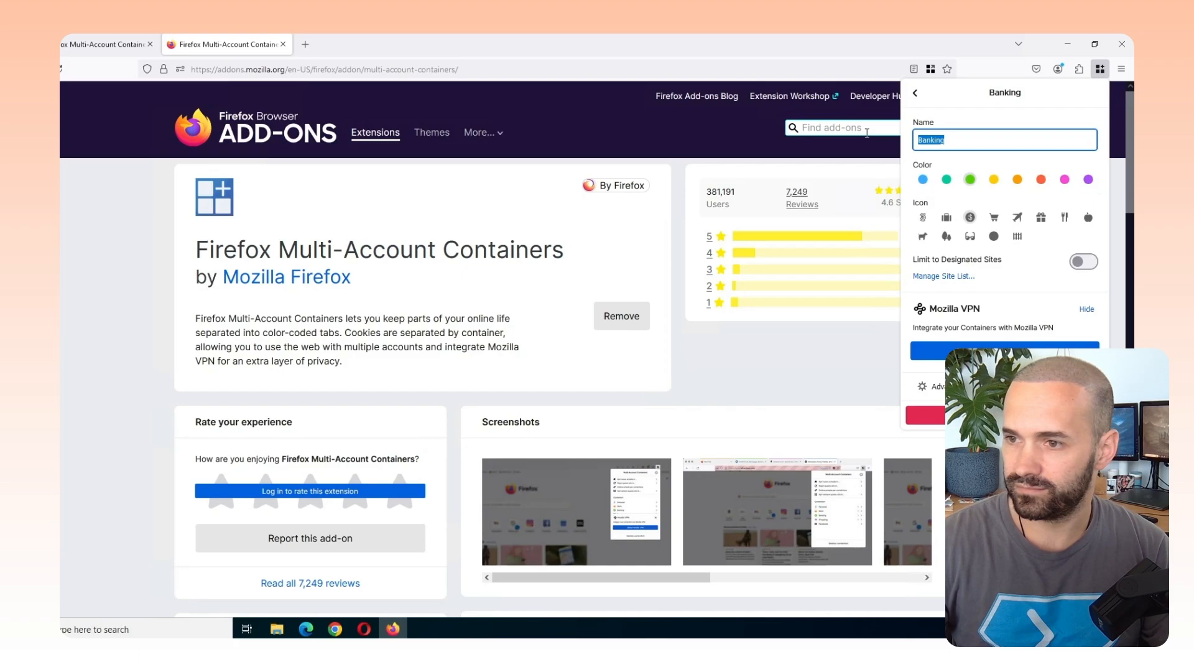
pyautogui.write('HybrIT')
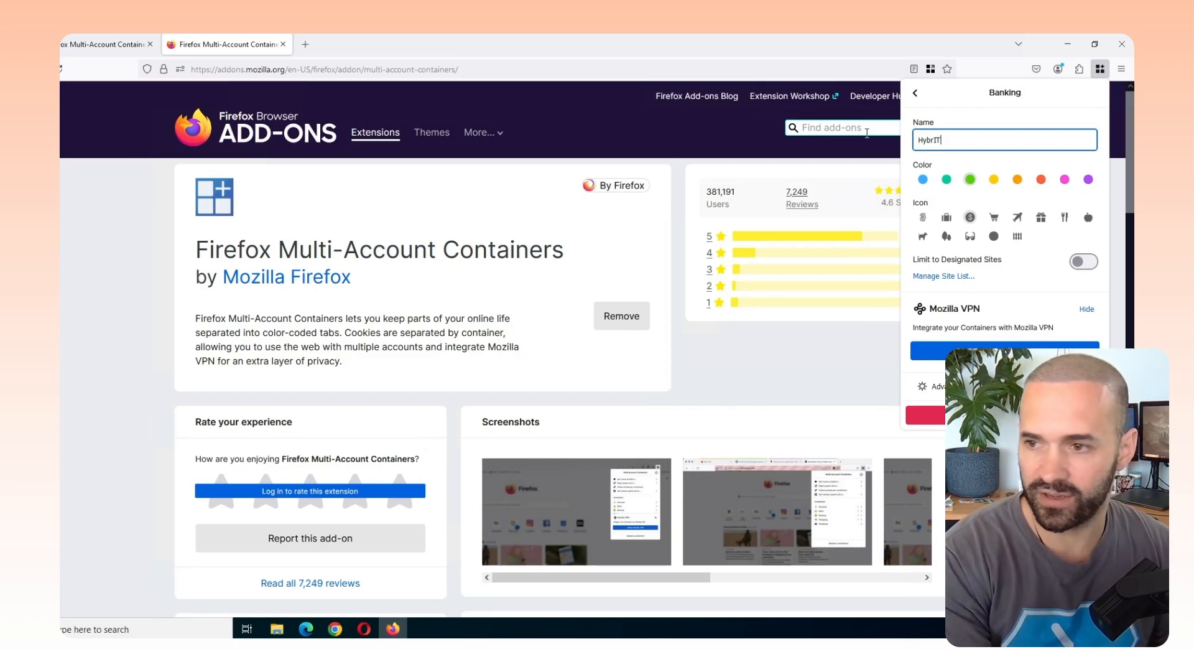
pyautogui.write('Demo')
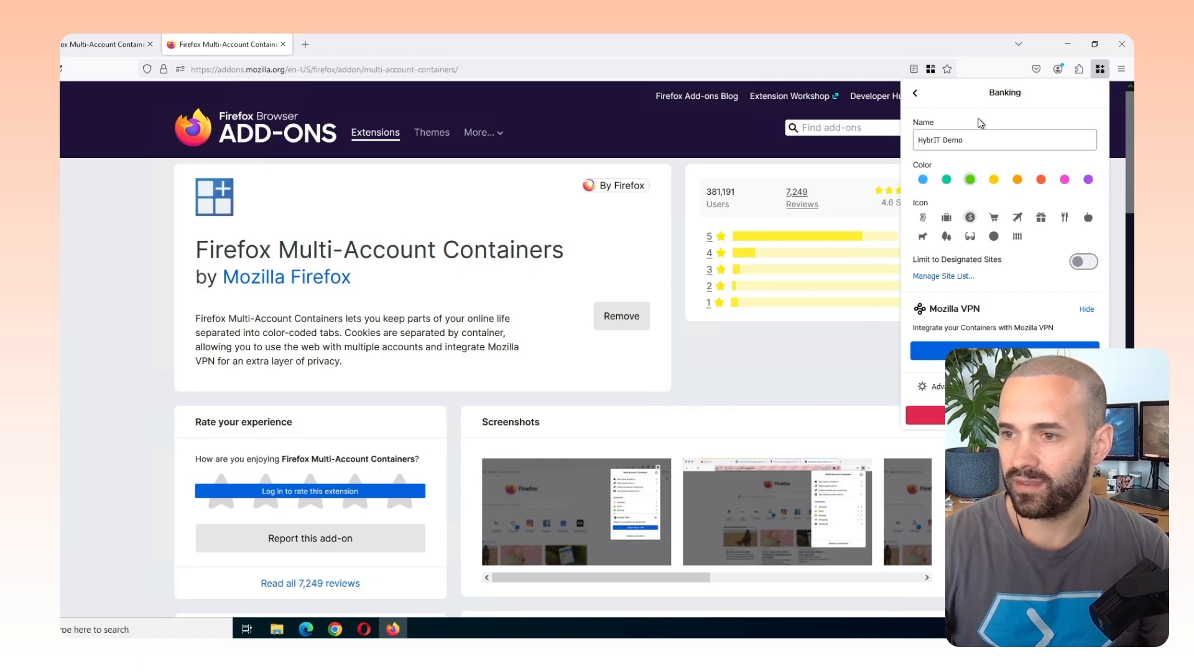
pyautogui.click(914, 92)
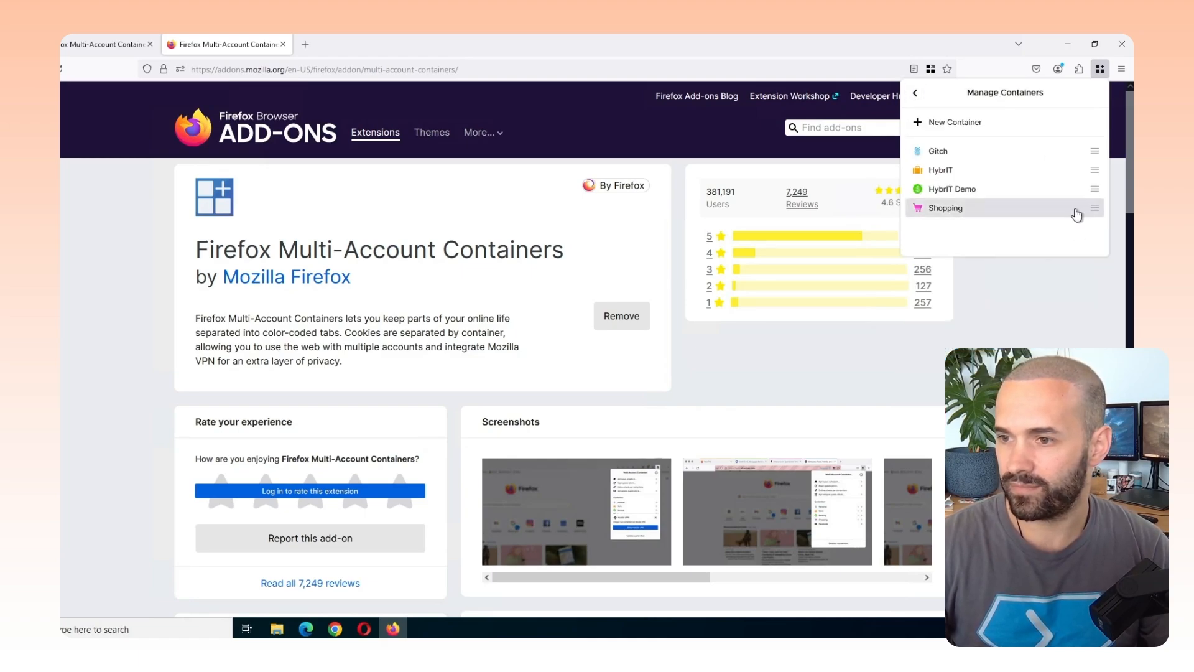
# Delete the Shopping container, create a new Bobs Buildiers container, and leave container management
pyautogui.click(946, 208)
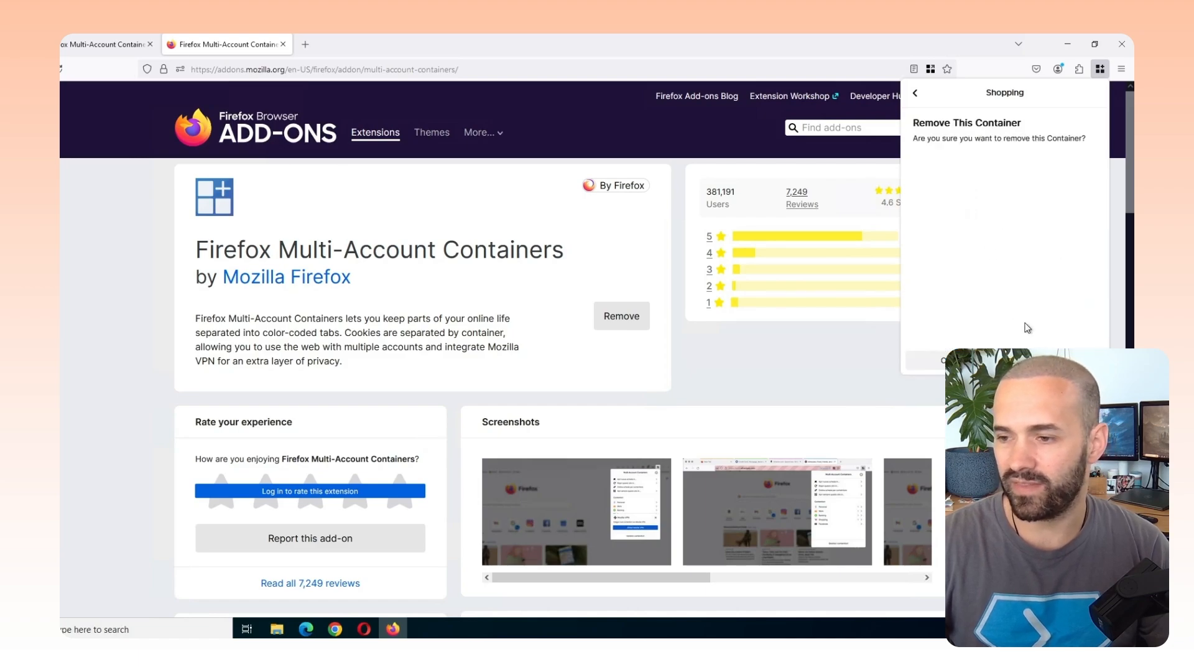
pyautogui.click(917, 92)
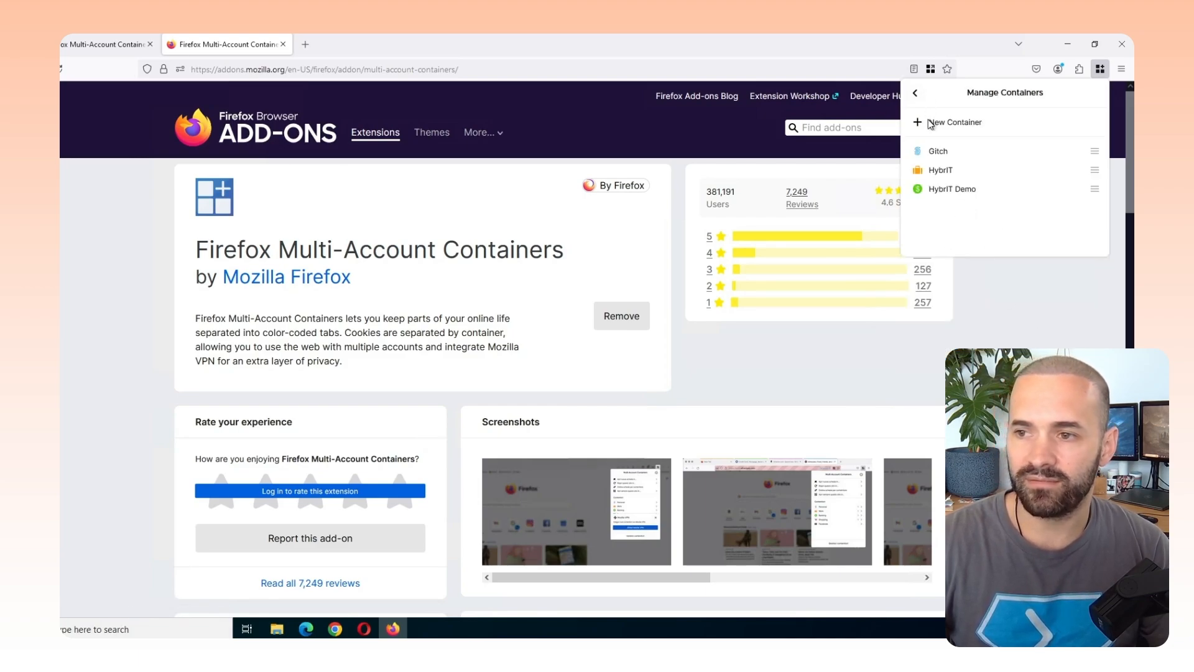
pyautogui.click(956, 122)
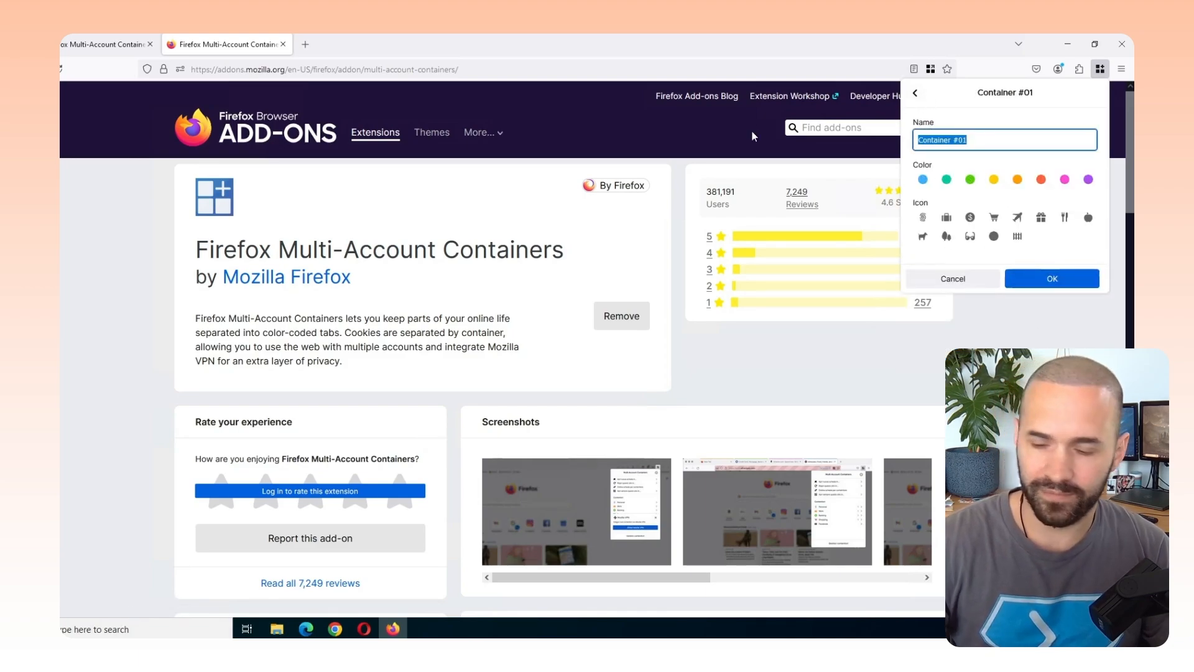
pyautogui.write('New Client')
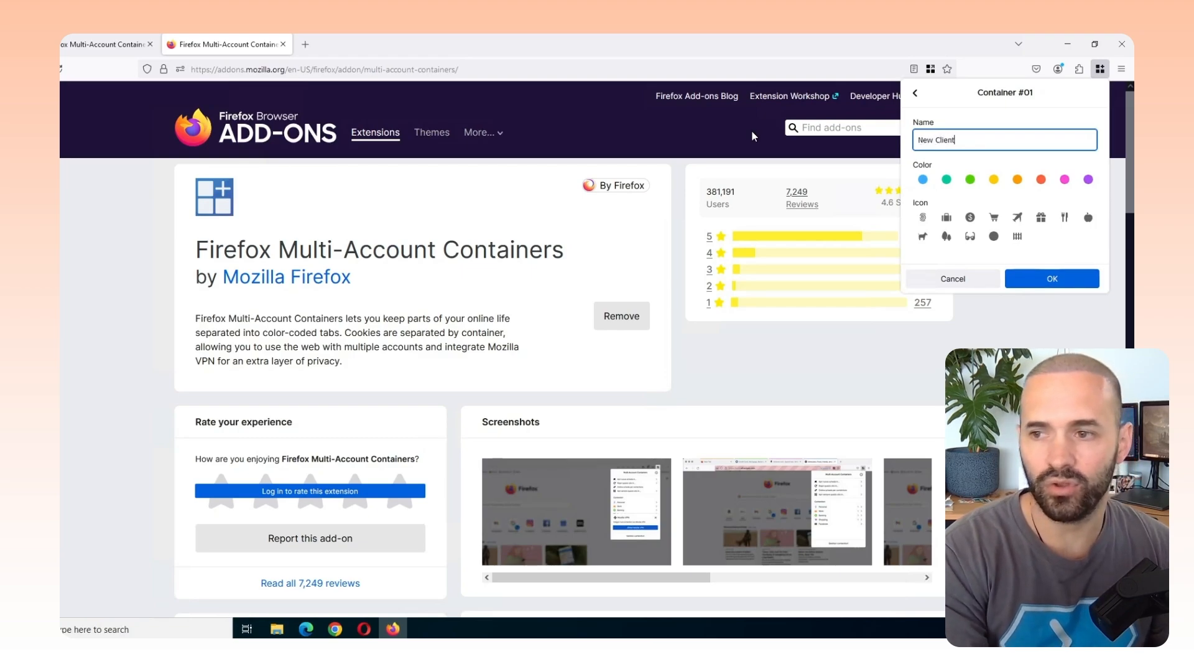
pyautogui.write('Bobs Buildiers')
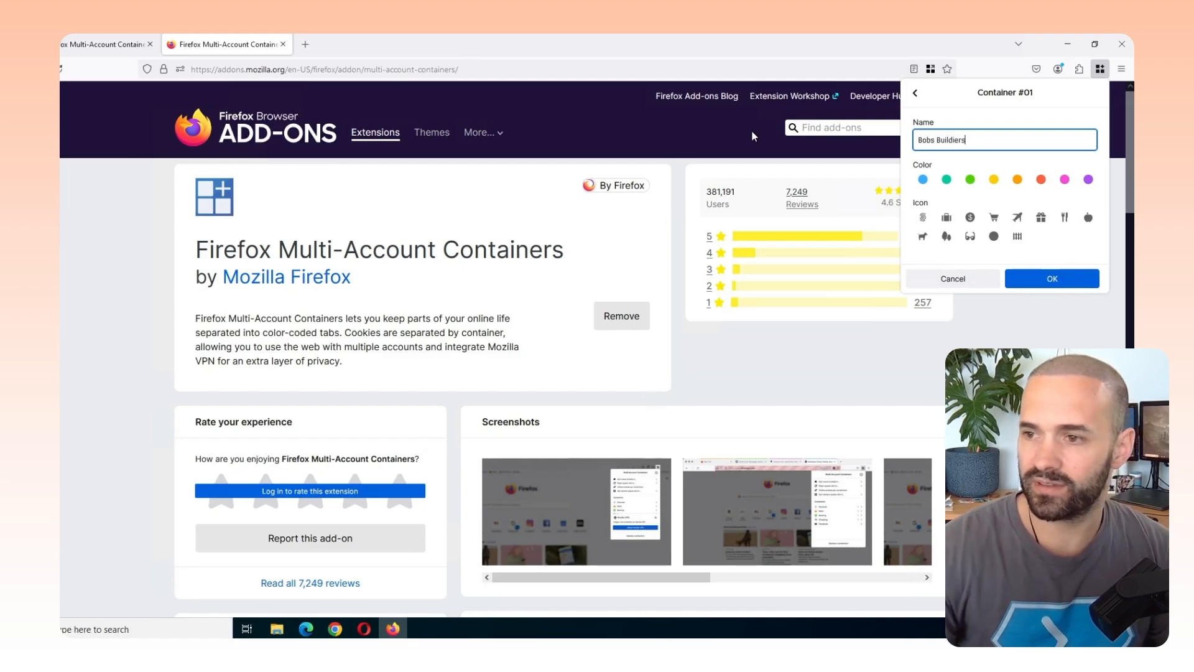
pyautogui.click(1050, 277)
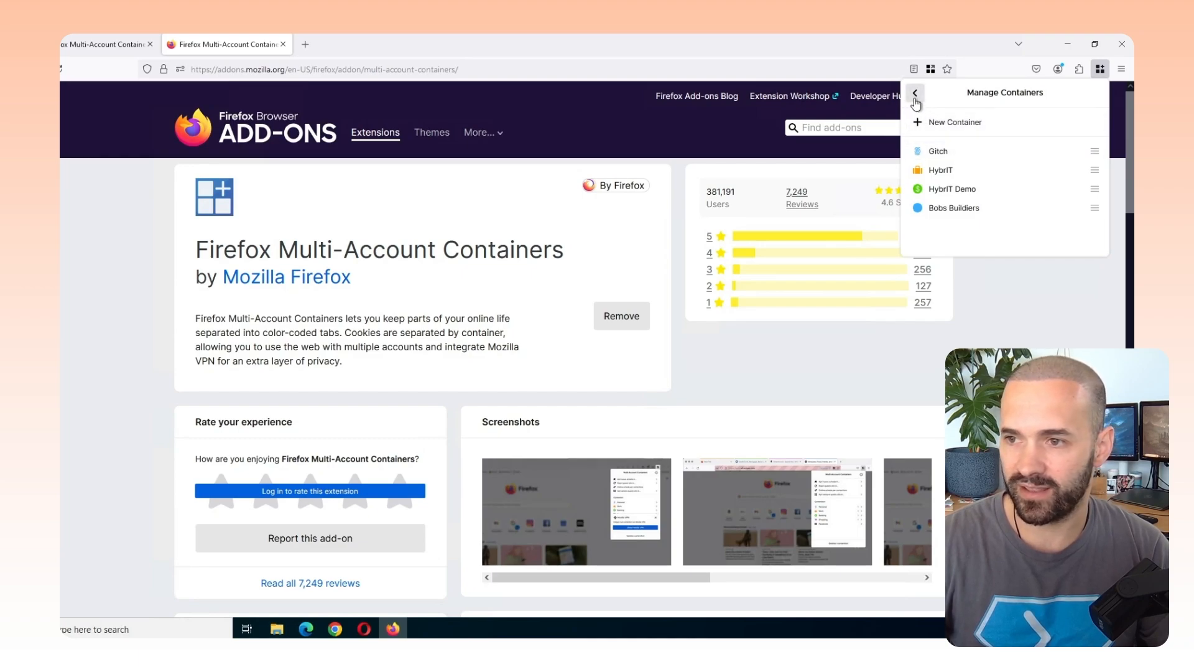
pyautogui.click(917, 92)
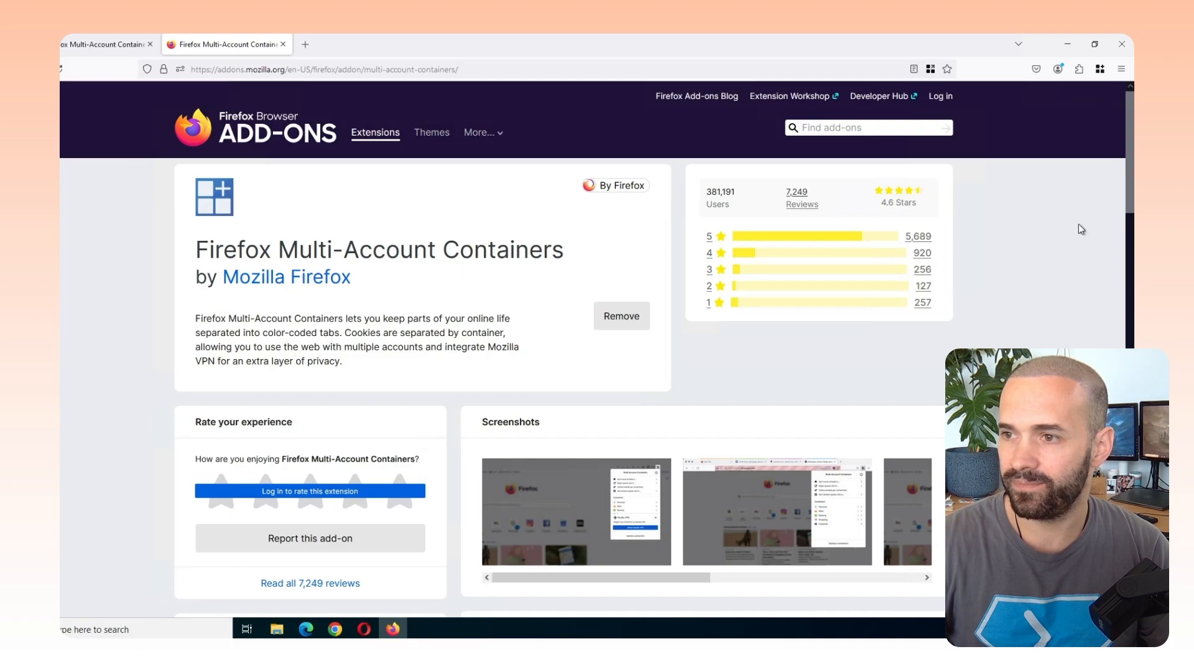
# Open a new tab in the Gitch container and focus its address bar
pyautogui.click(1099, 69)
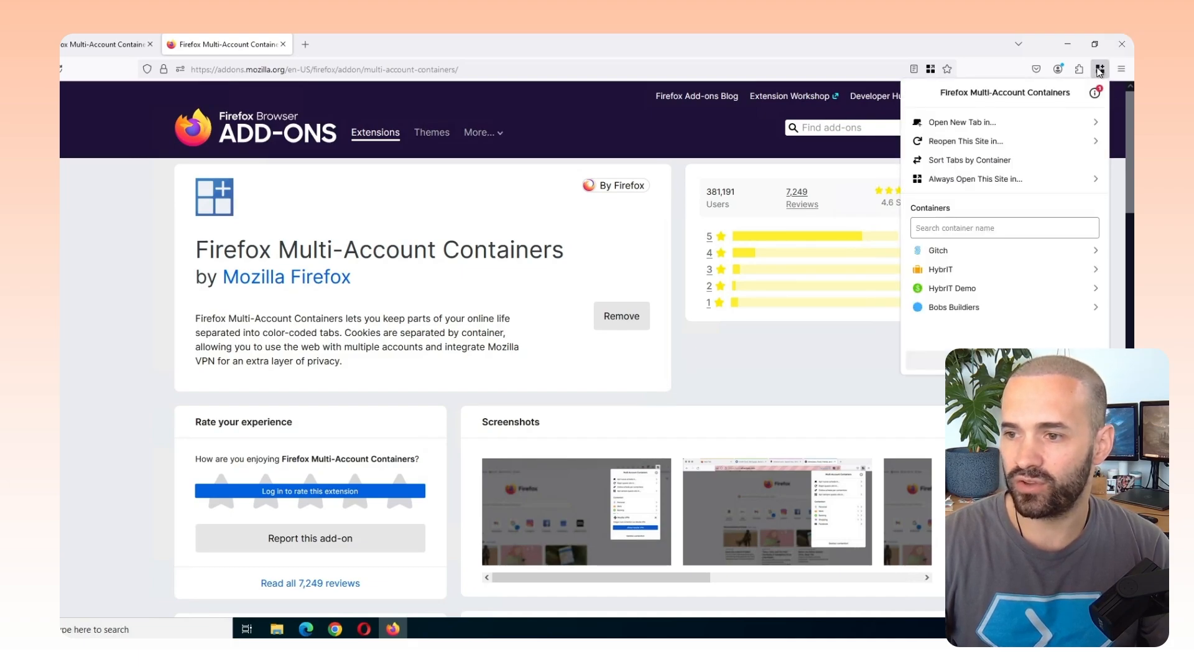
pyautogui.click(938, 250)
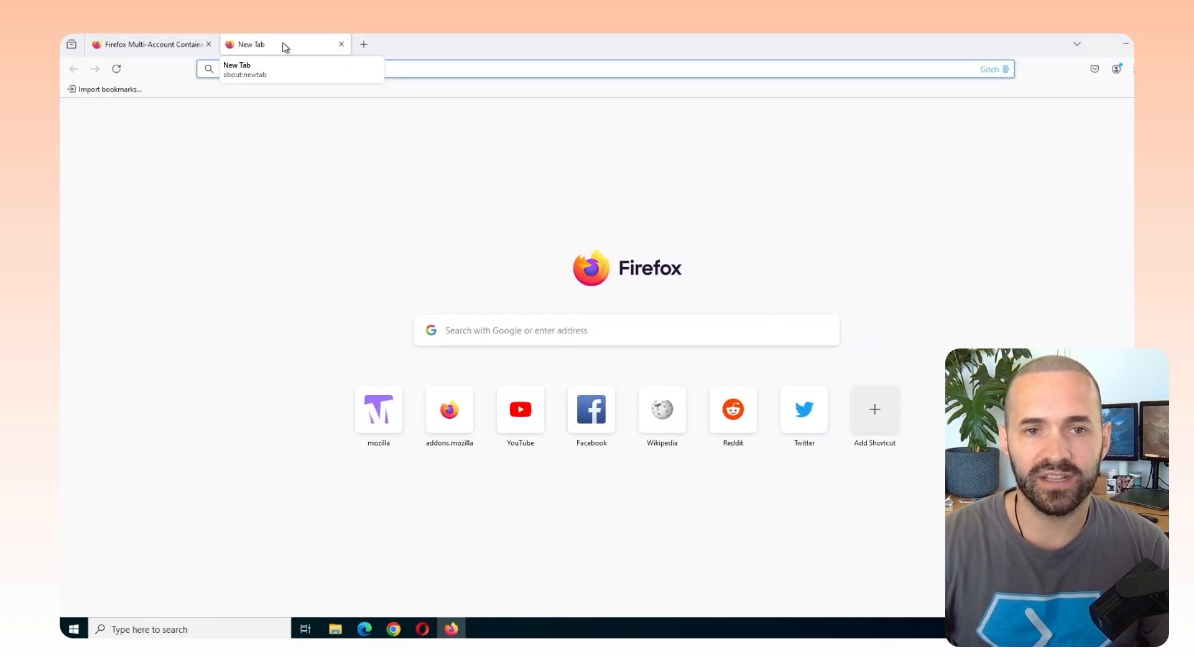
pyautogui.moveTo(226, 44)
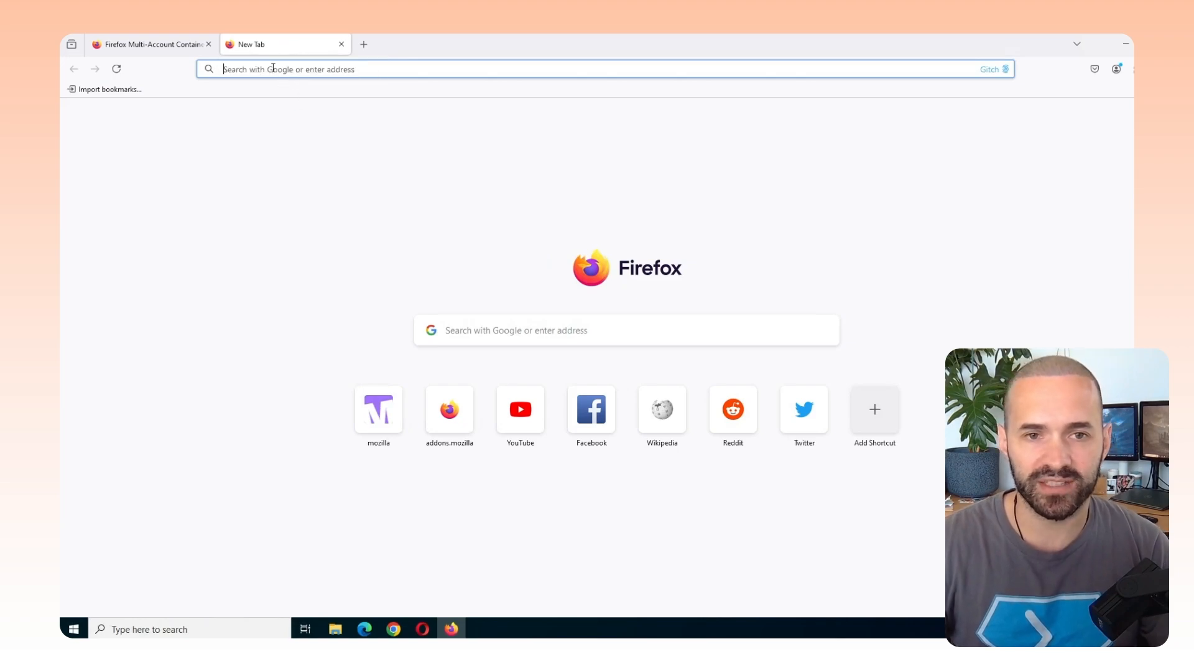
pyautogui.click(208, 45)
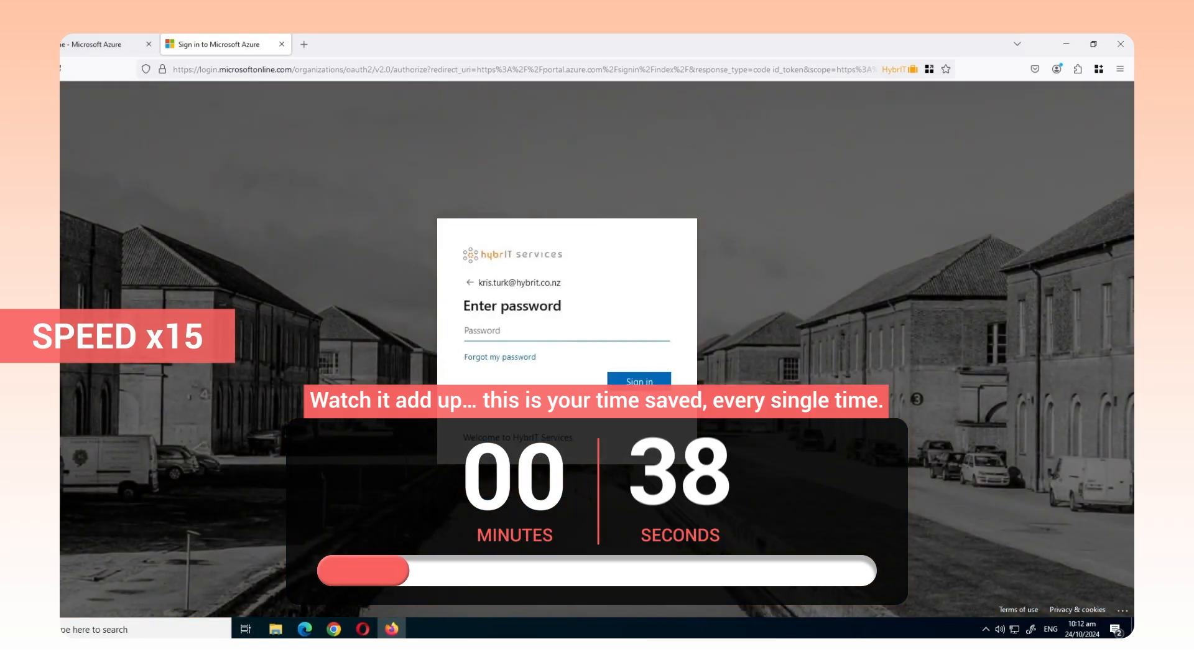
# Sign in to the Azure tenant, then open Bobs Buildiers and HybrIT NZ container tabs from the panel
pyautogui.click(639, 382)
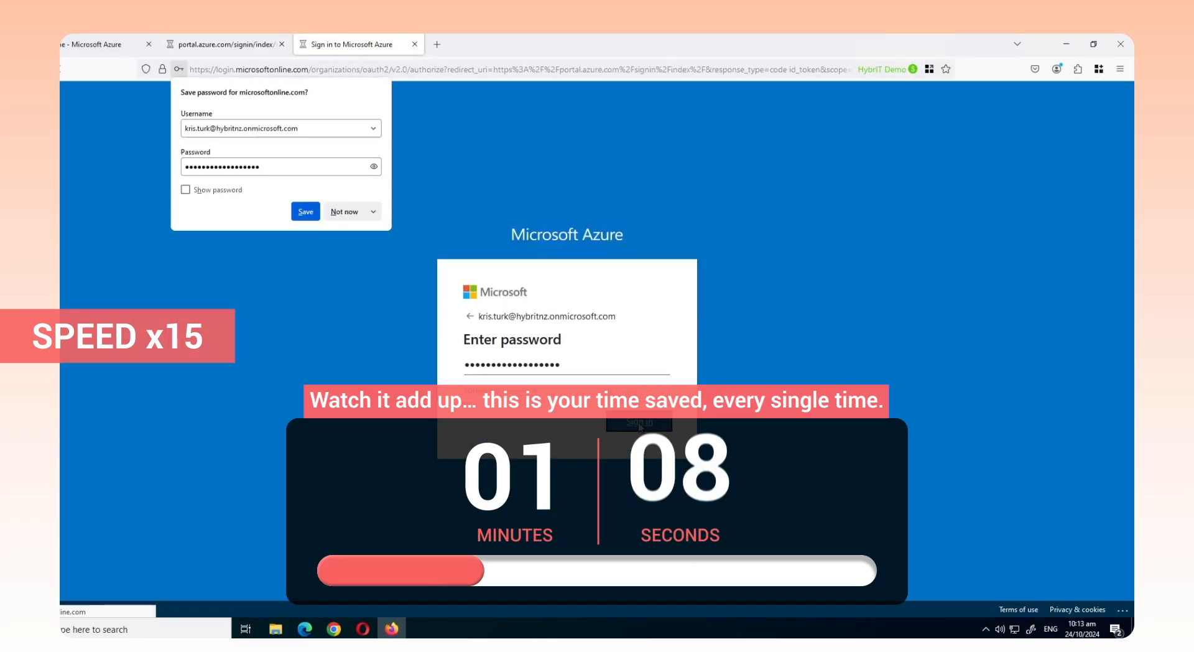
pyautogui.click(1099, 68)
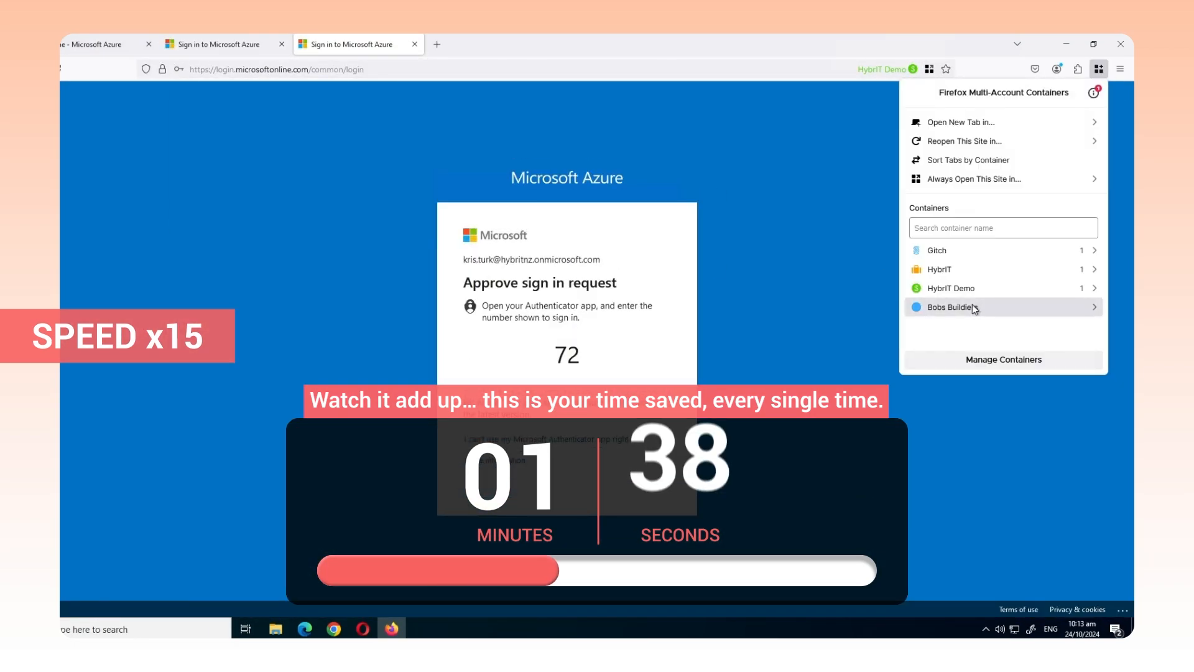
pyautogui.click(952, 307)
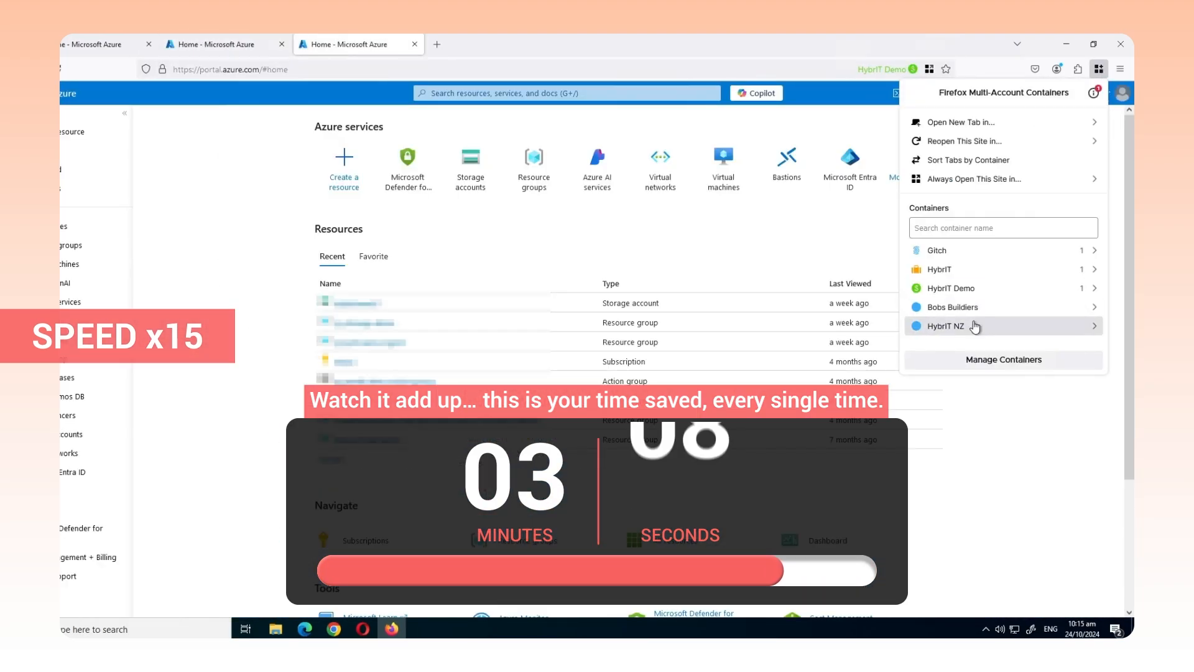
pyautogui.click(950, 326)
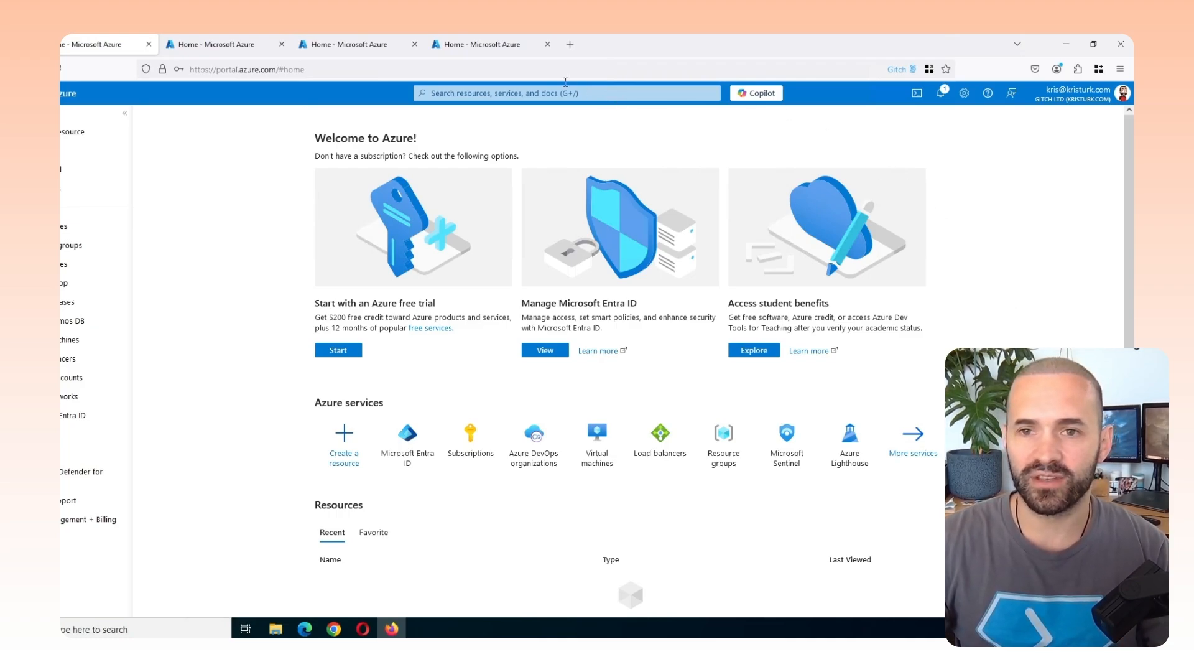
# Open a blank tab in the Bobs Buildiers container beside the Azure portal tabs and reopen the containers list
pyautogui.click(1098, 69)
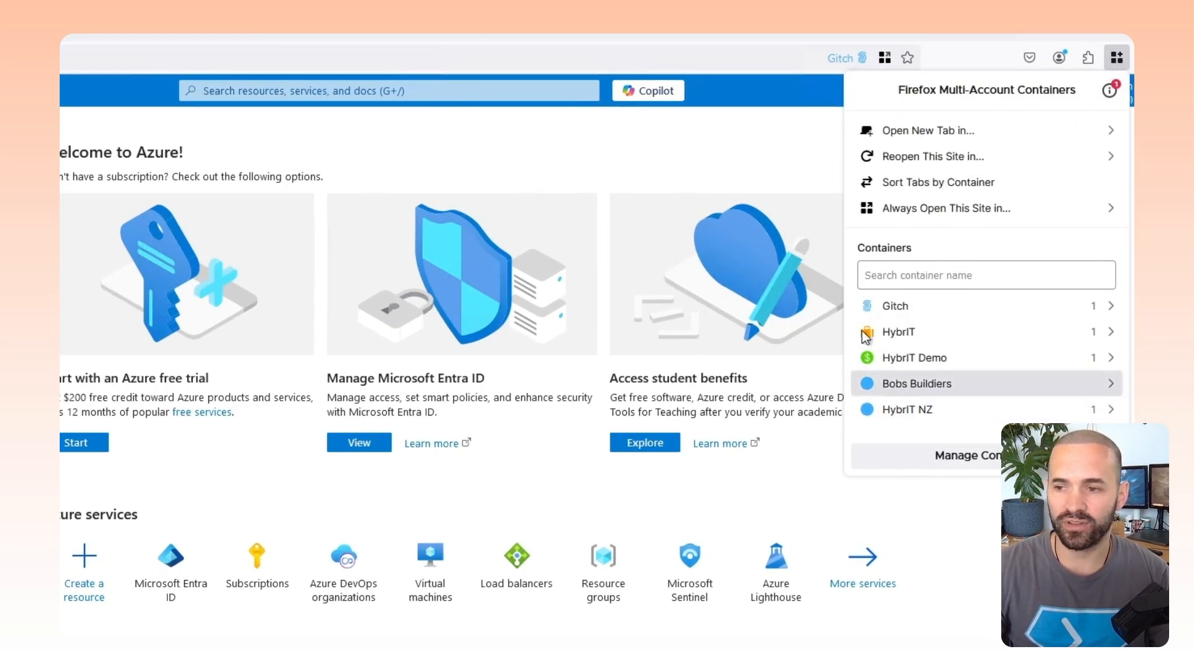
pyautogui.click(919, 383)
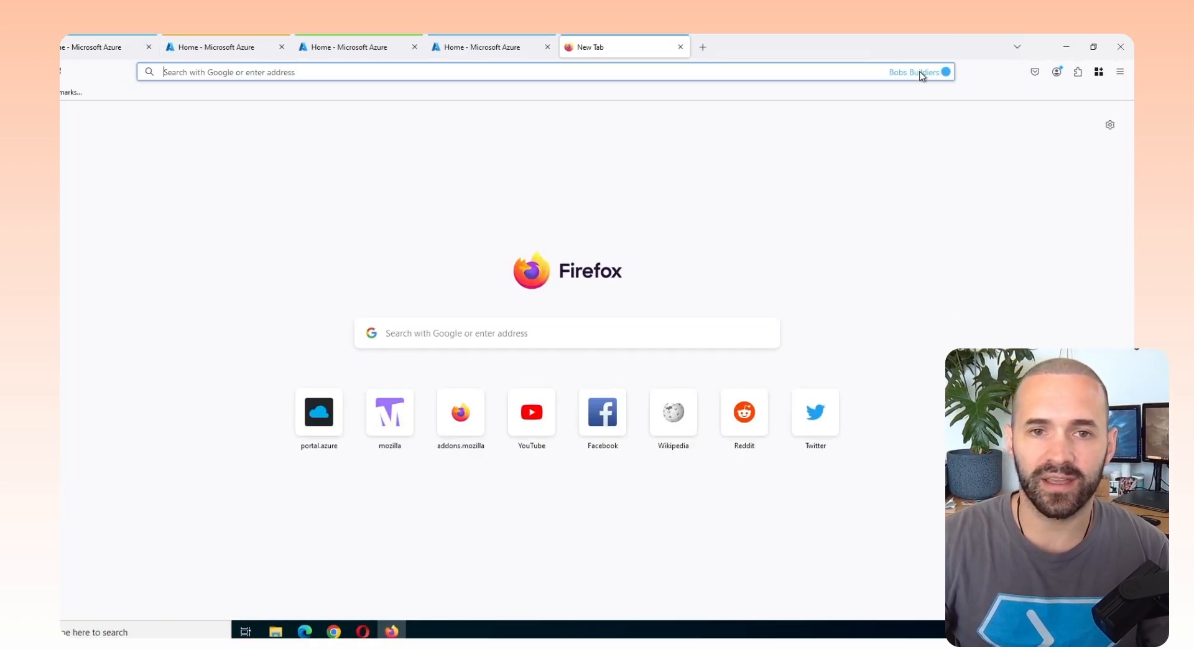
pyautogui.click(492, 46)
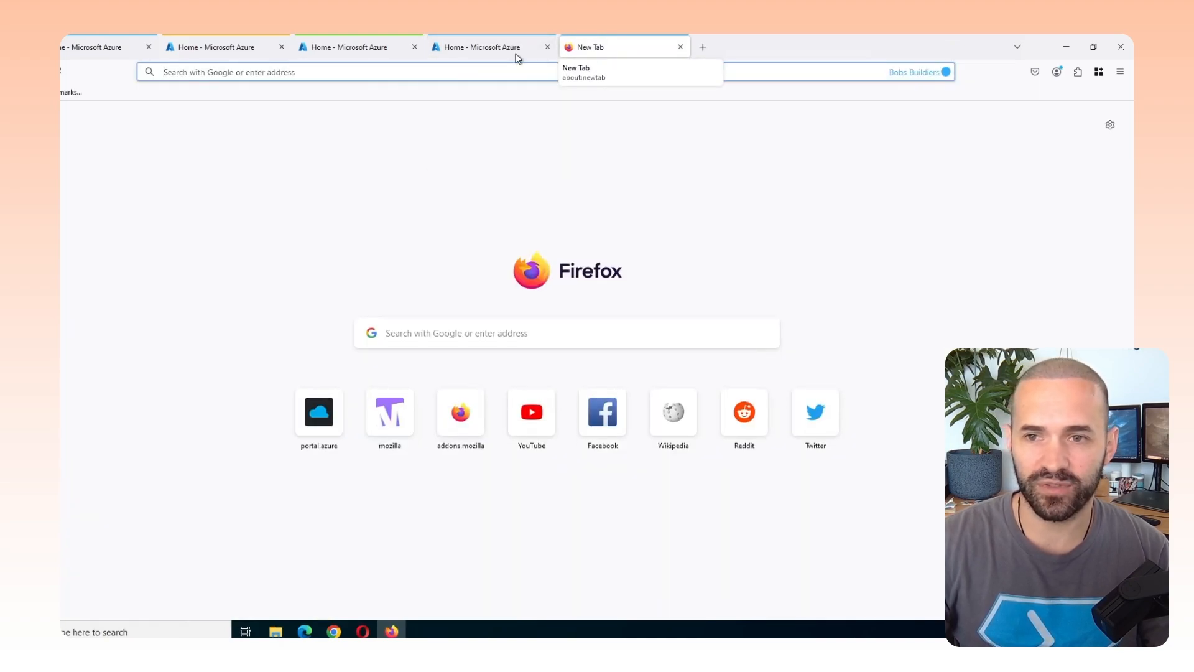
pyautogui.click(1099, 73)
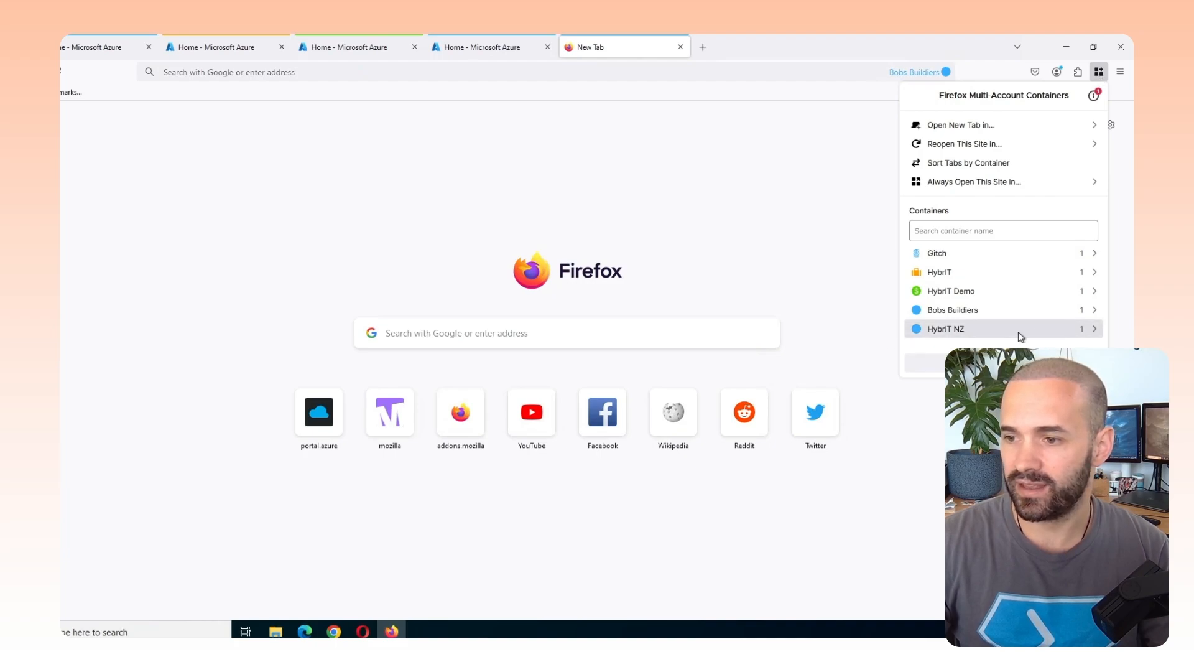
# Change the HybrIT NZ container colour to pink and return to the container list
pyautogui.click(946, 328)
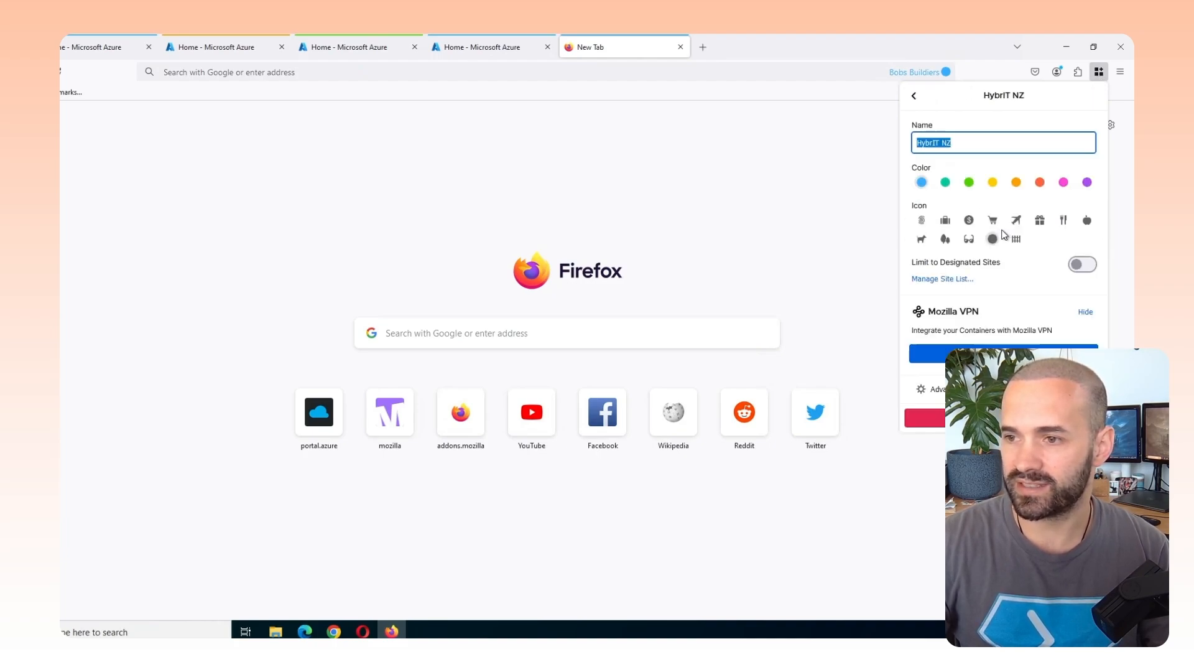
pyautogui.click(969, 182)
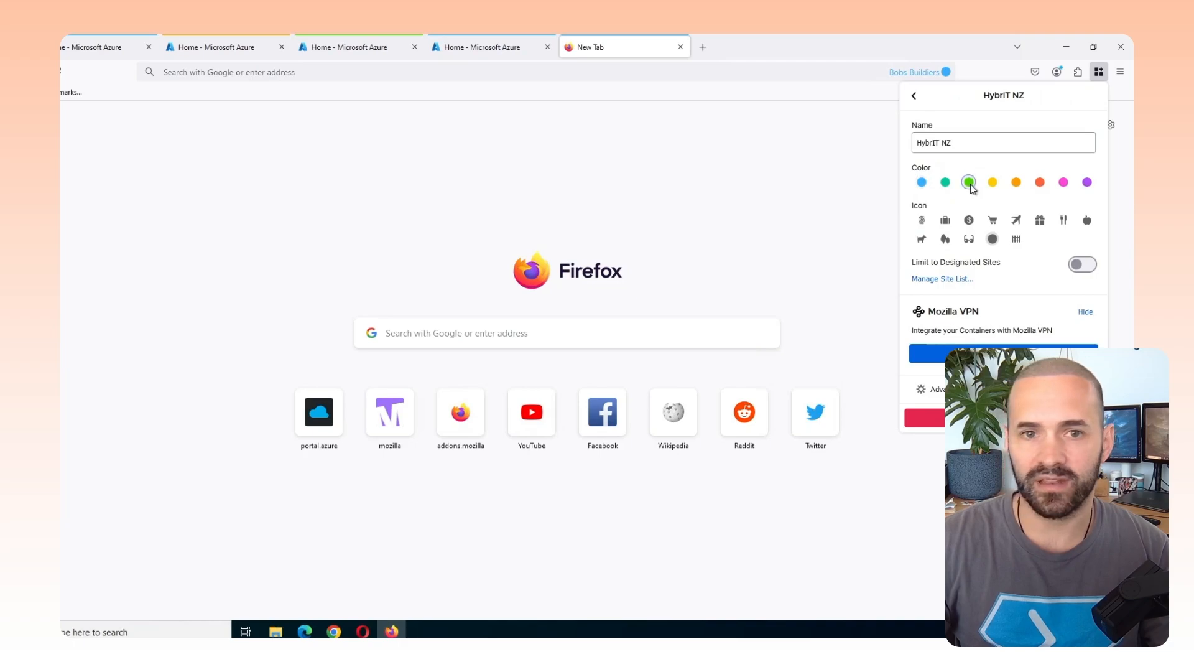
pyautogui.click(1064, 181)
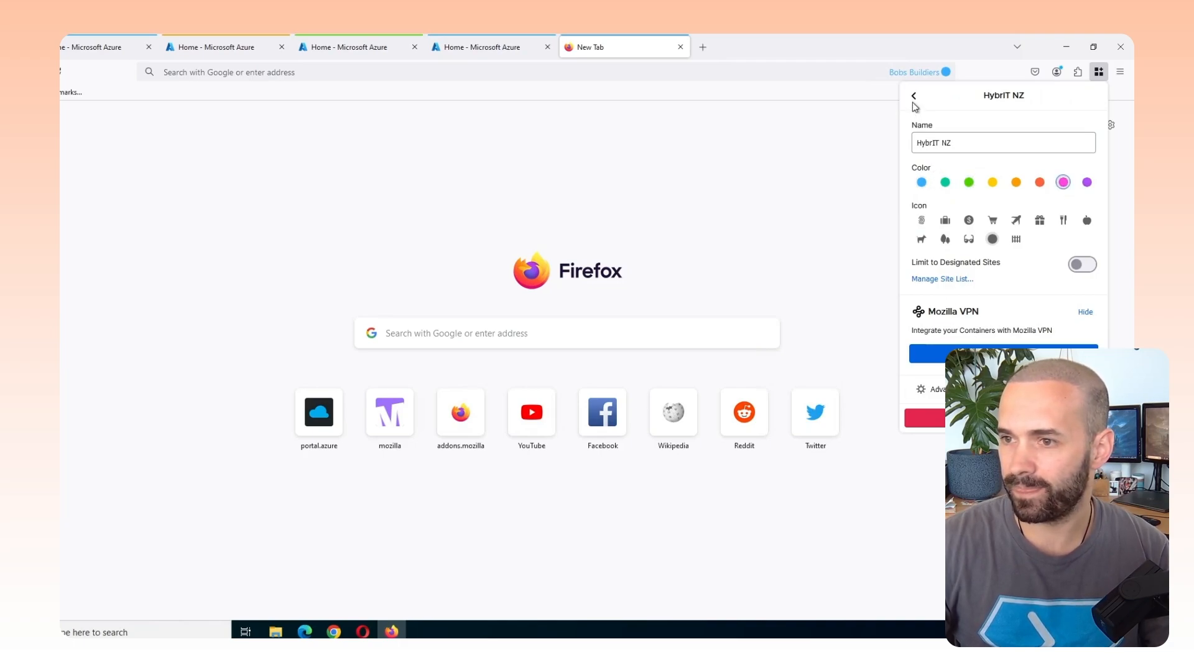
pyautogui.click(914, 96)
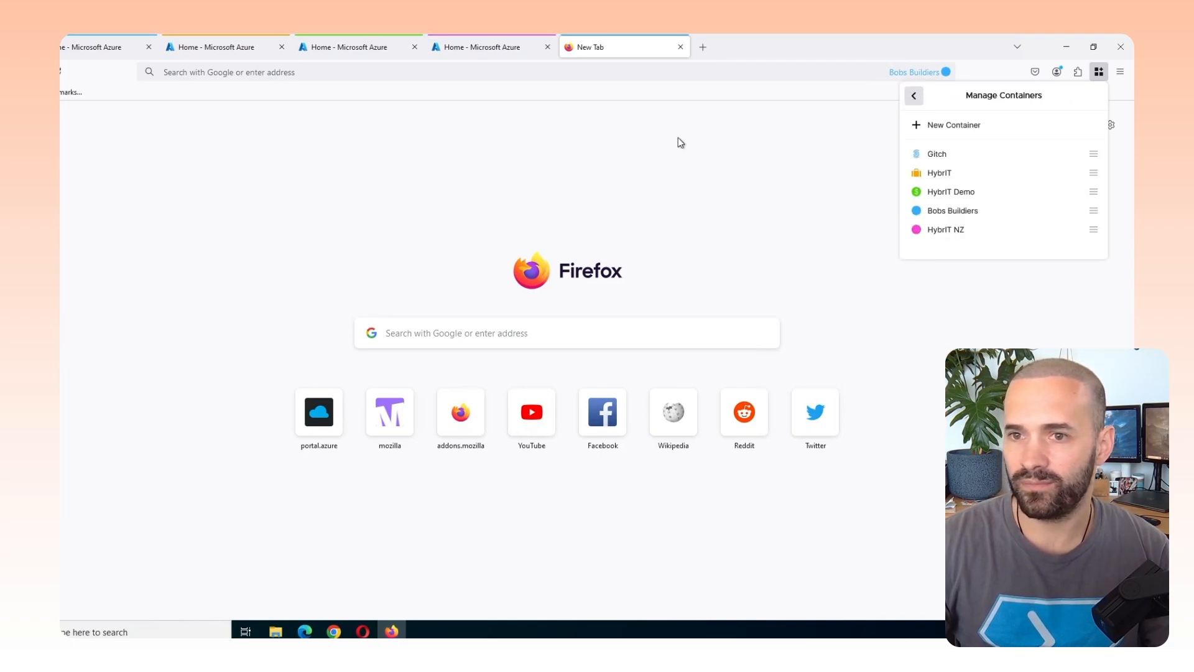
# Check the pink marker on the HybrIT NZ Azure tab, then switch to a blank non-container tab
pyautogui.click(487, 46)
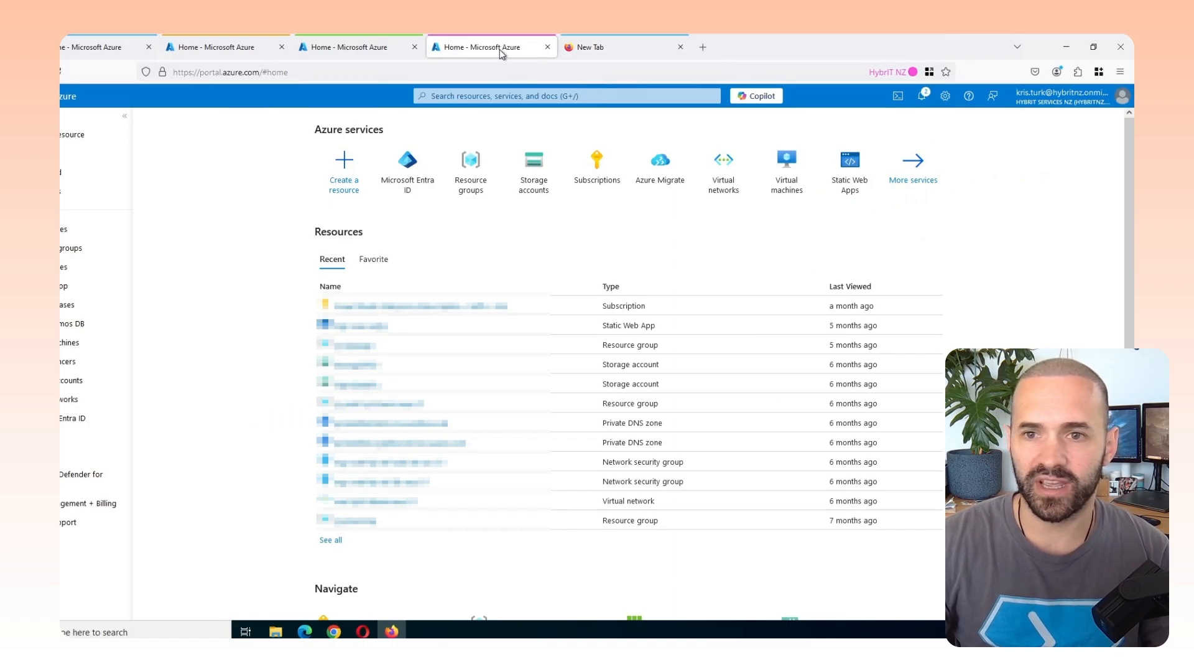
pyautogui.moveTo(225, 46)
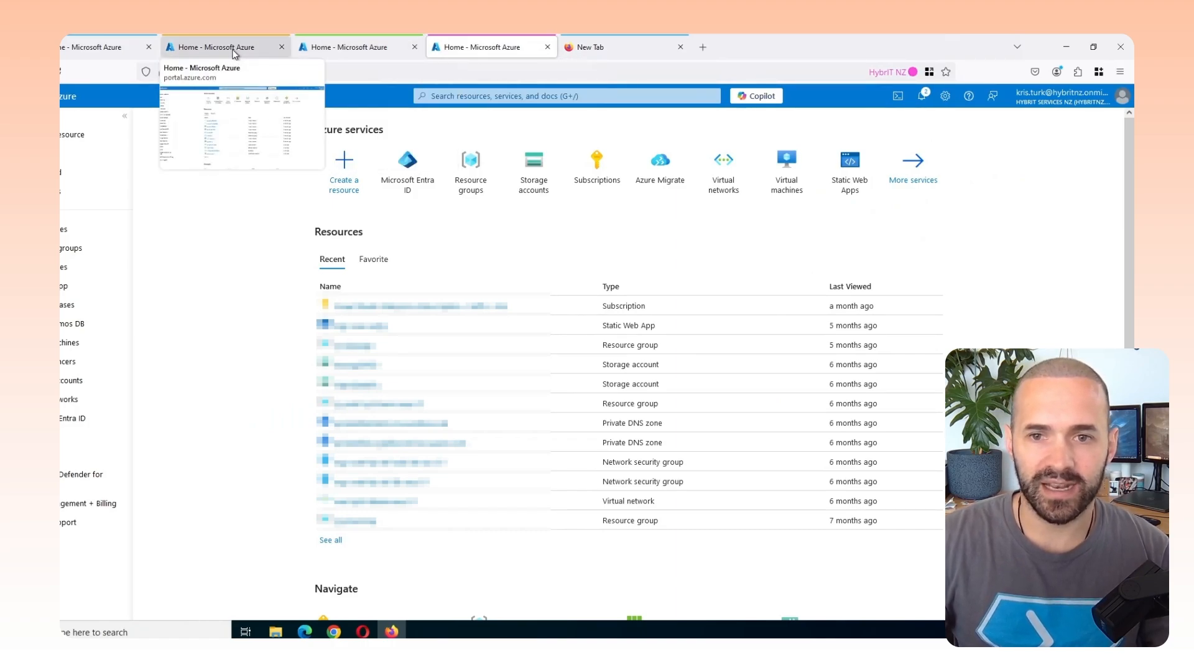
pyautogui.click(222, 46)
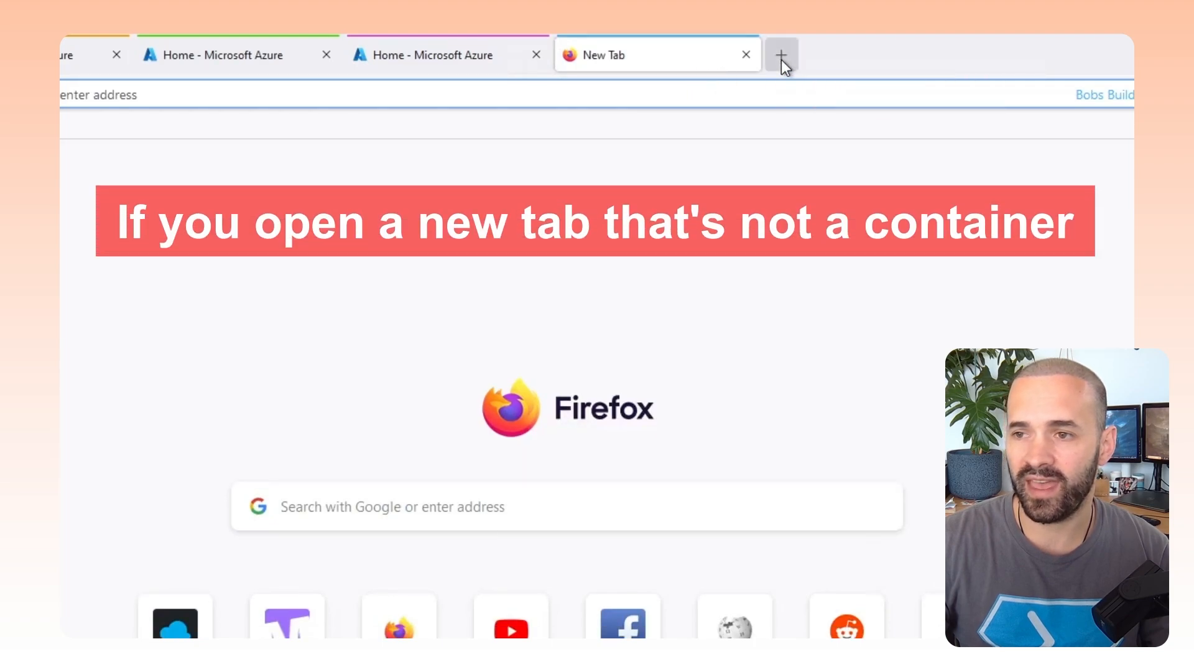
pyautogui.click(782, 55)
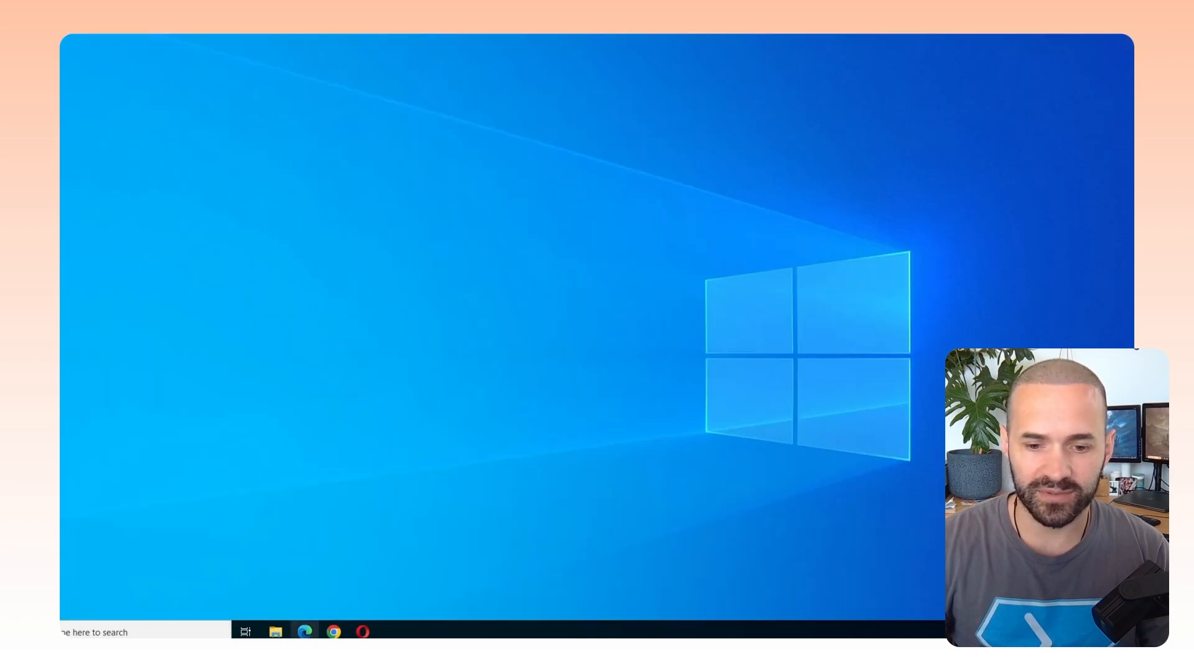
# Relaunch Firefox, open a HybrIT Demo container tab, and load the Azure portal still signed in
pyautogui.click(392, 631)
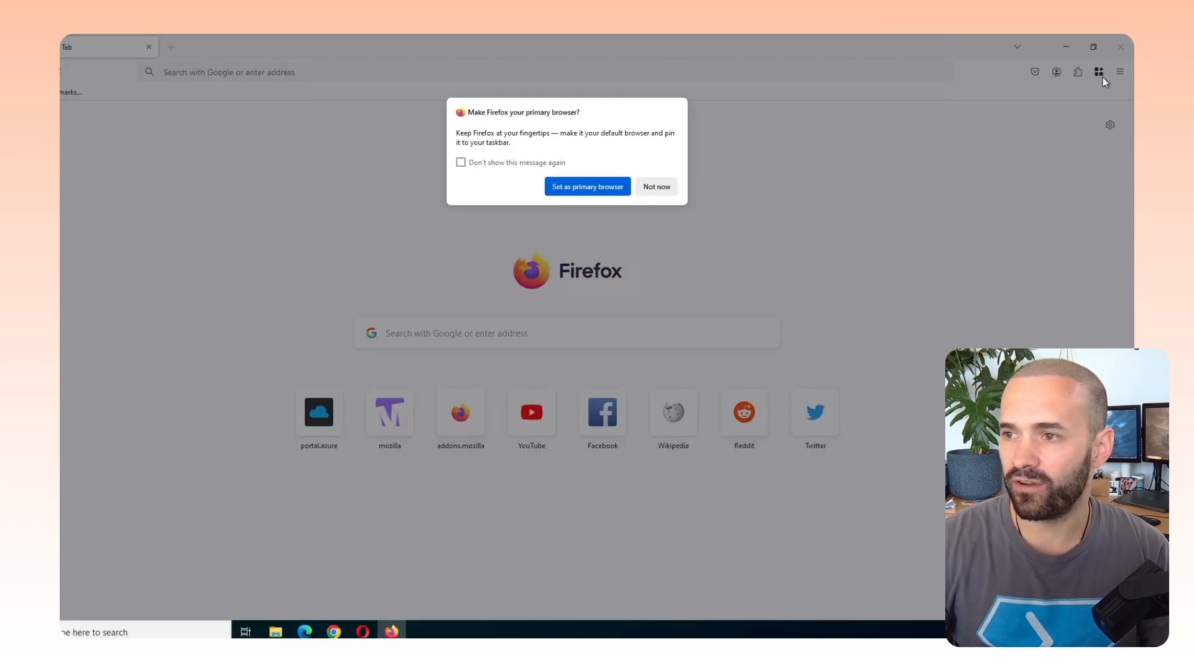
pyautogui.click(655, 186)
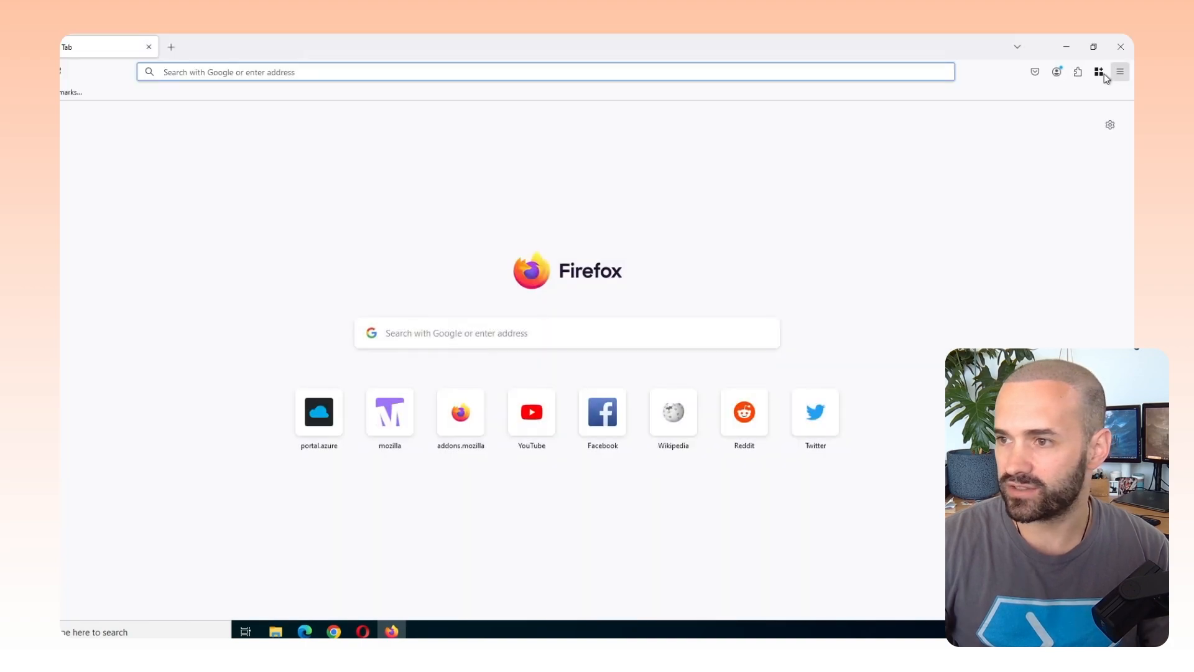
pyautogui.click(1098, 72)
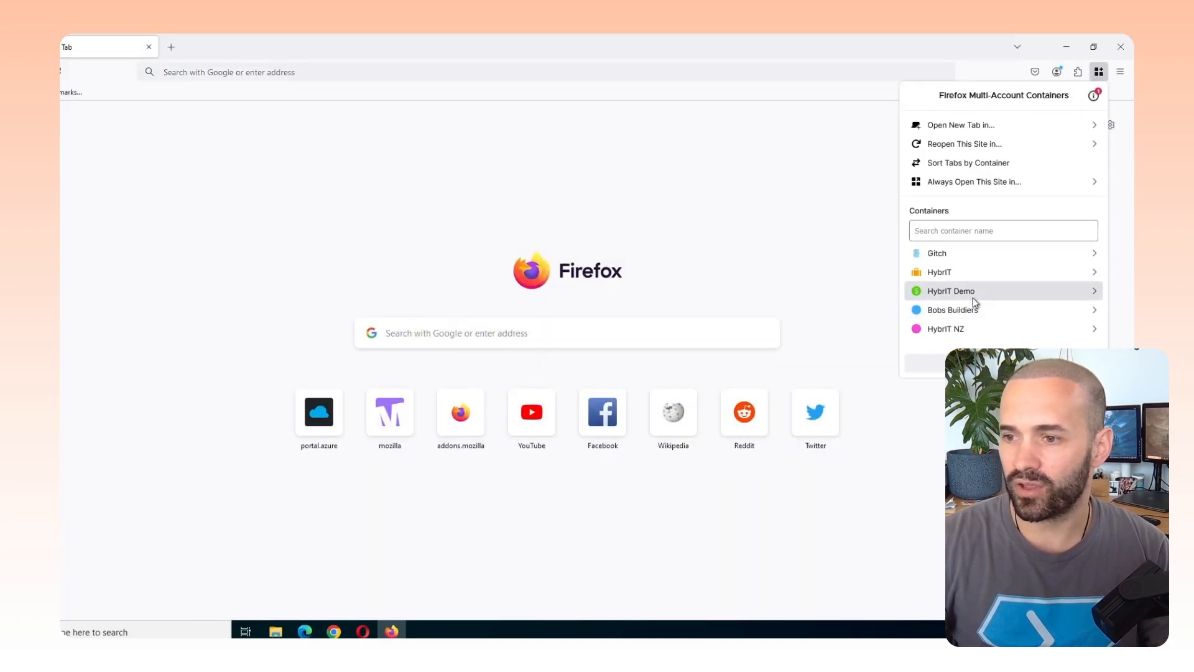
pyautogui.click(951, 290)
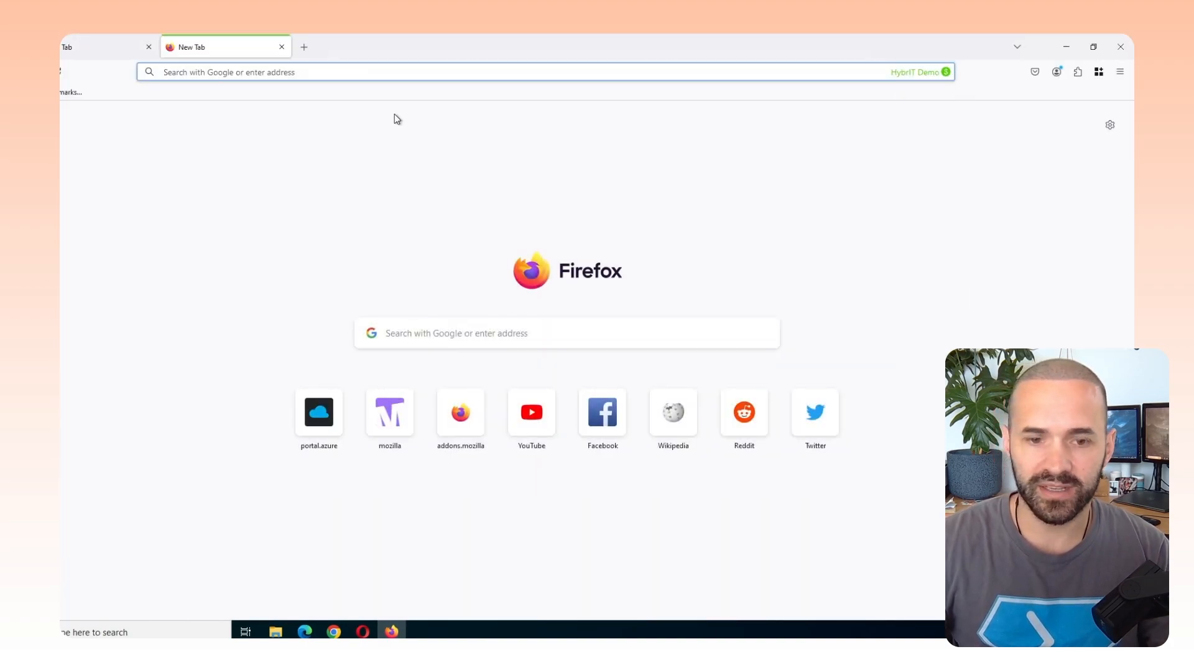
pyautogui.click(318, 412)
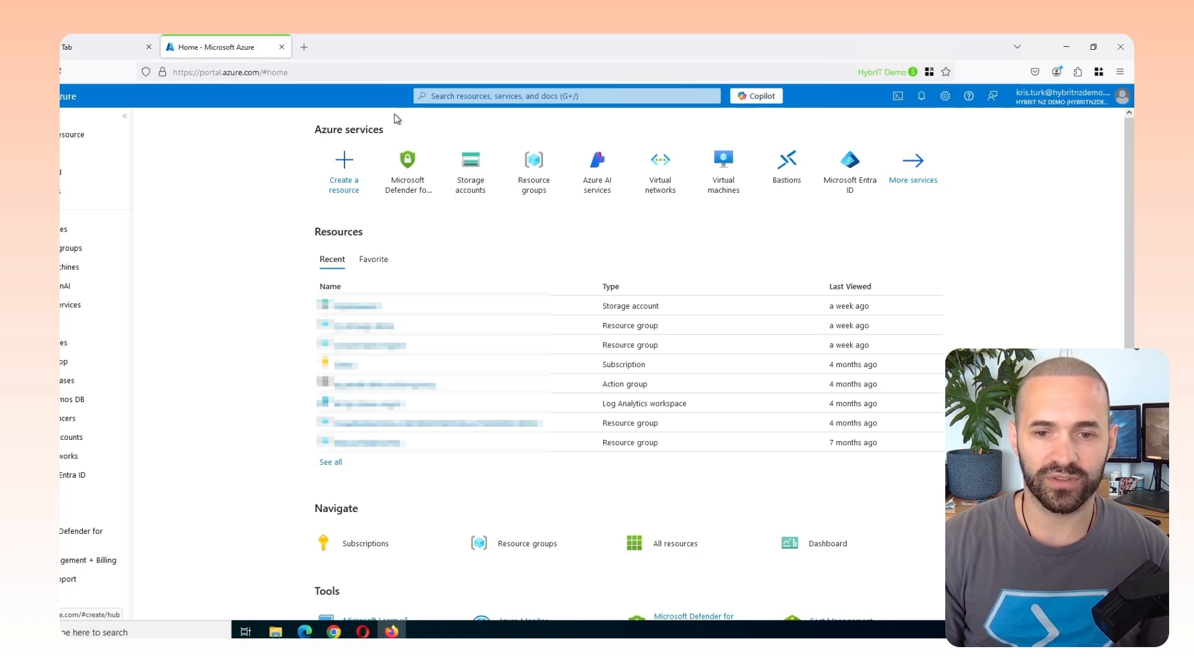
pyautogui.moveTo(221, 46)
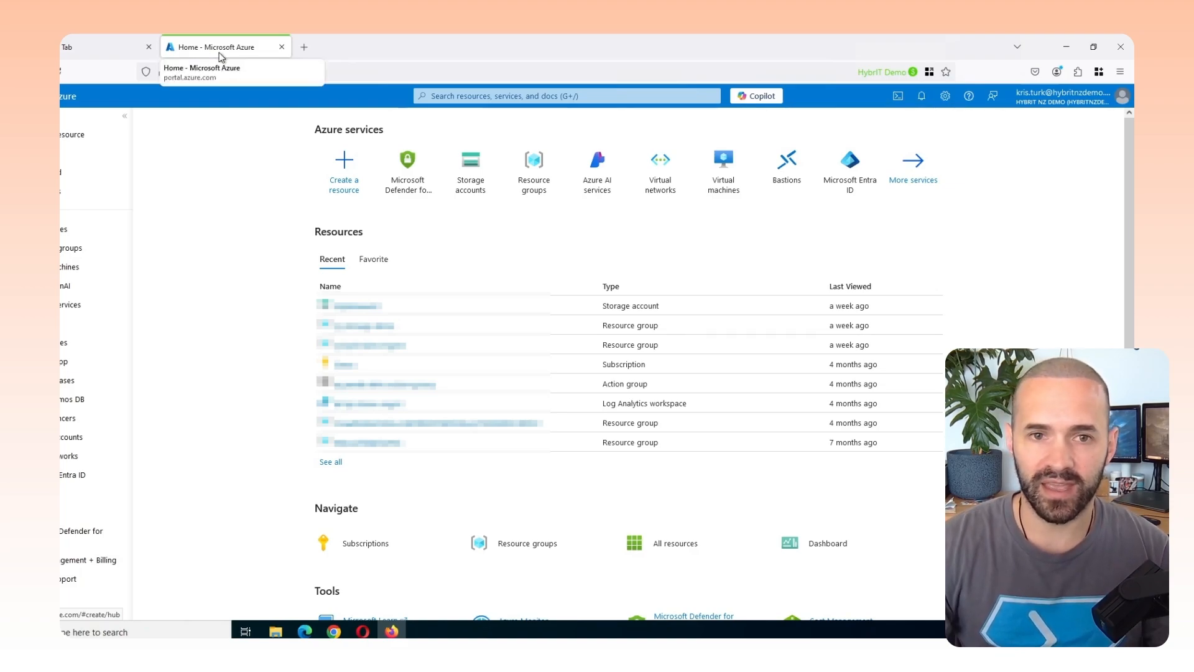
# Load the Azure portal in a new Gitch container tab, signed in to the Gitch directory
pyautogui.click(1098, 72)
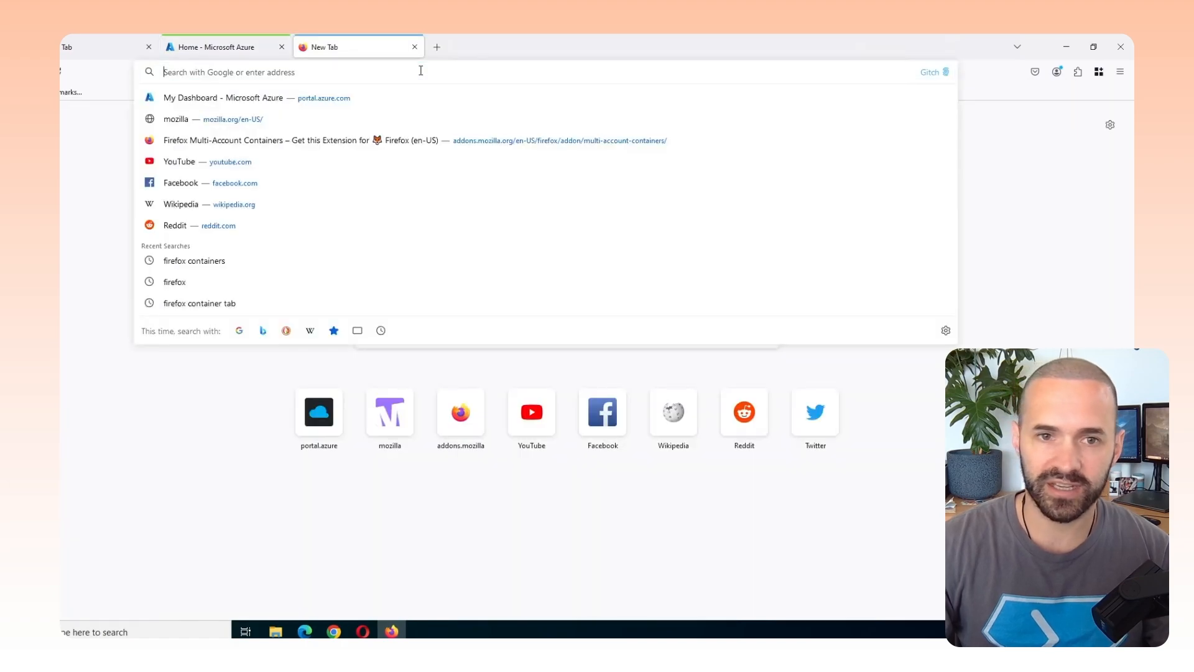
pyautogui.click(223, 97)
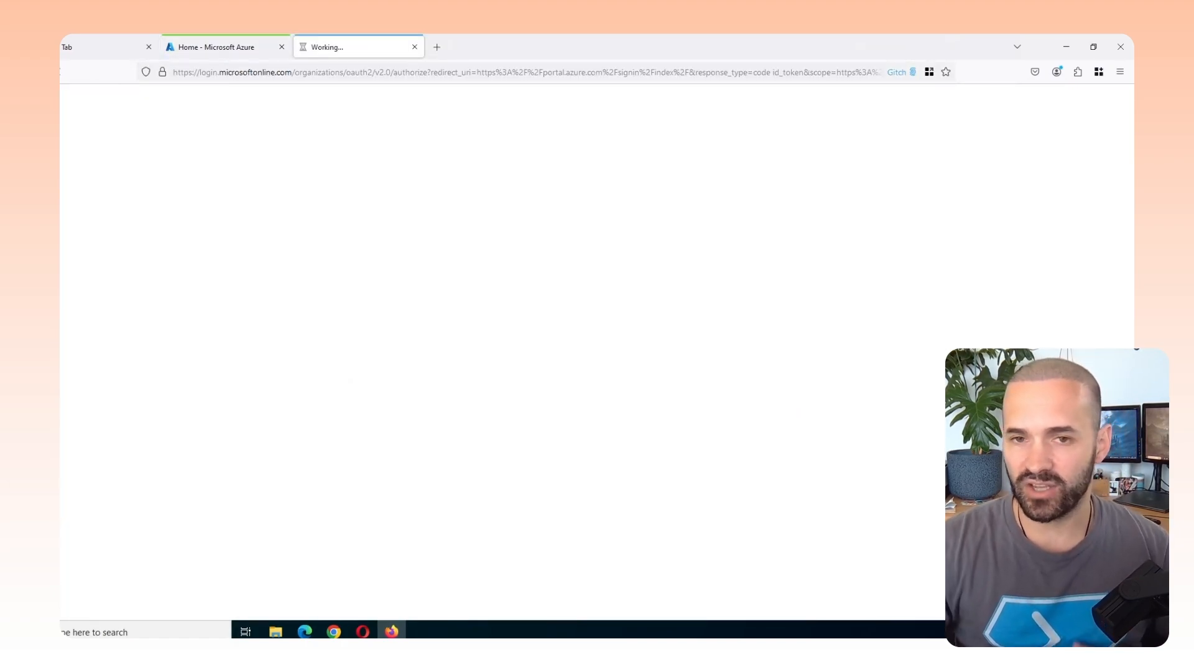
pyautogui.rightClick(438, 627)
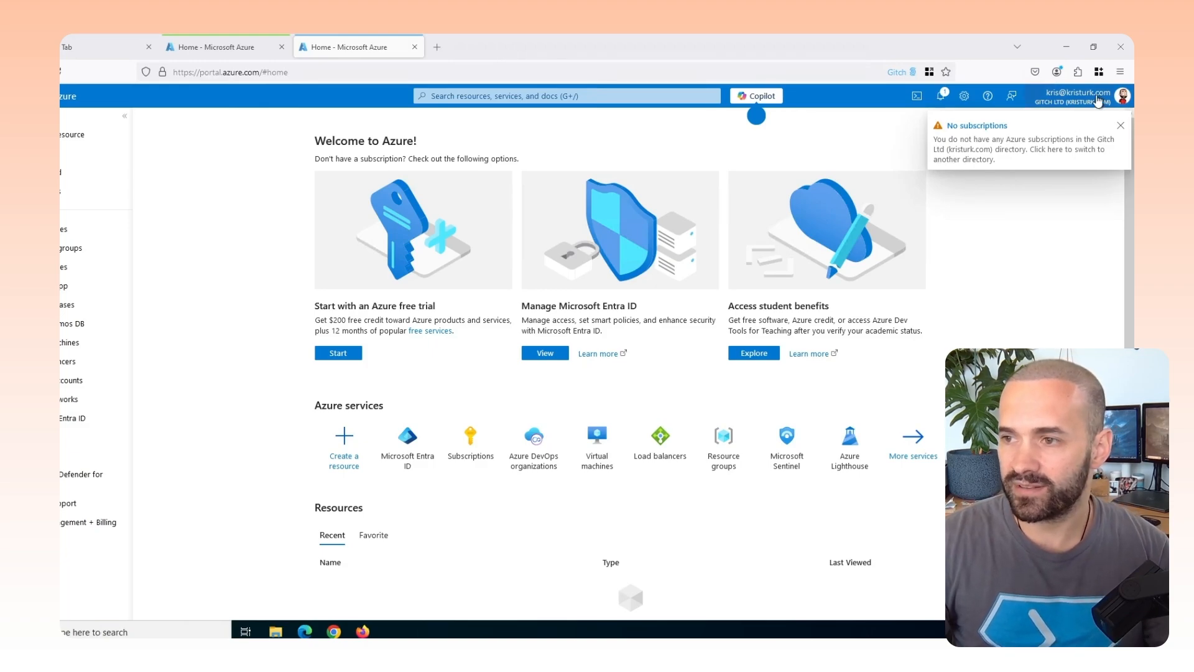
# Back on the HybrIT Demo tab, show the account avatar confirming its own directory
pyautogui.click(225, 46)
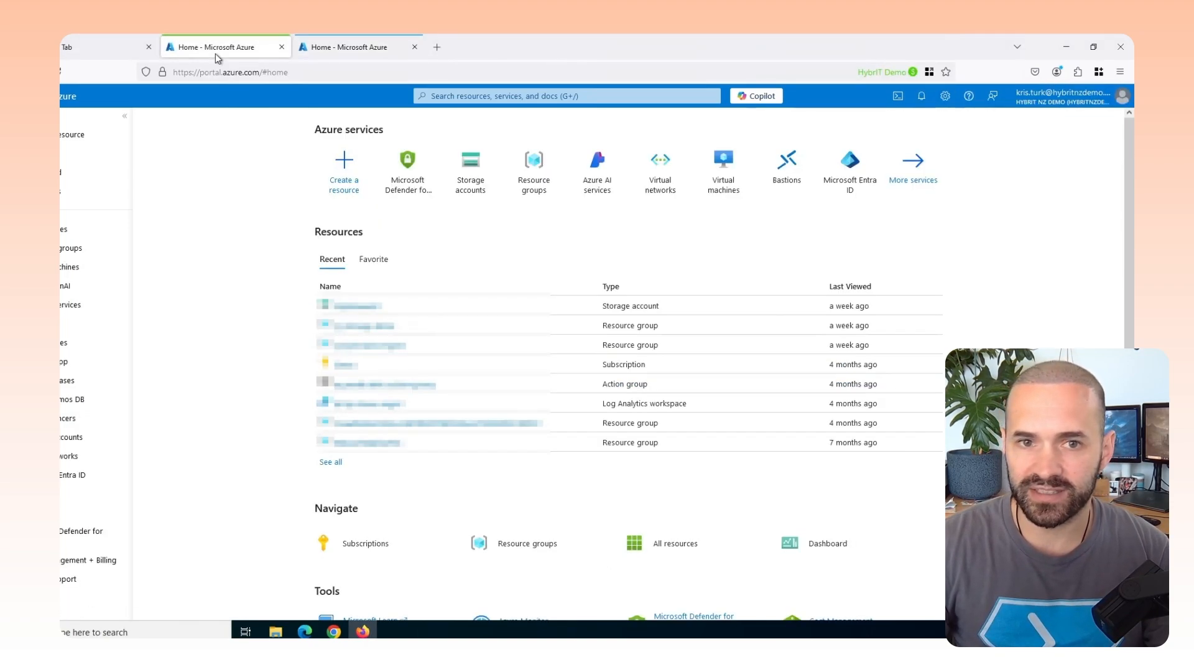
pyautogui.click(1121, 96)
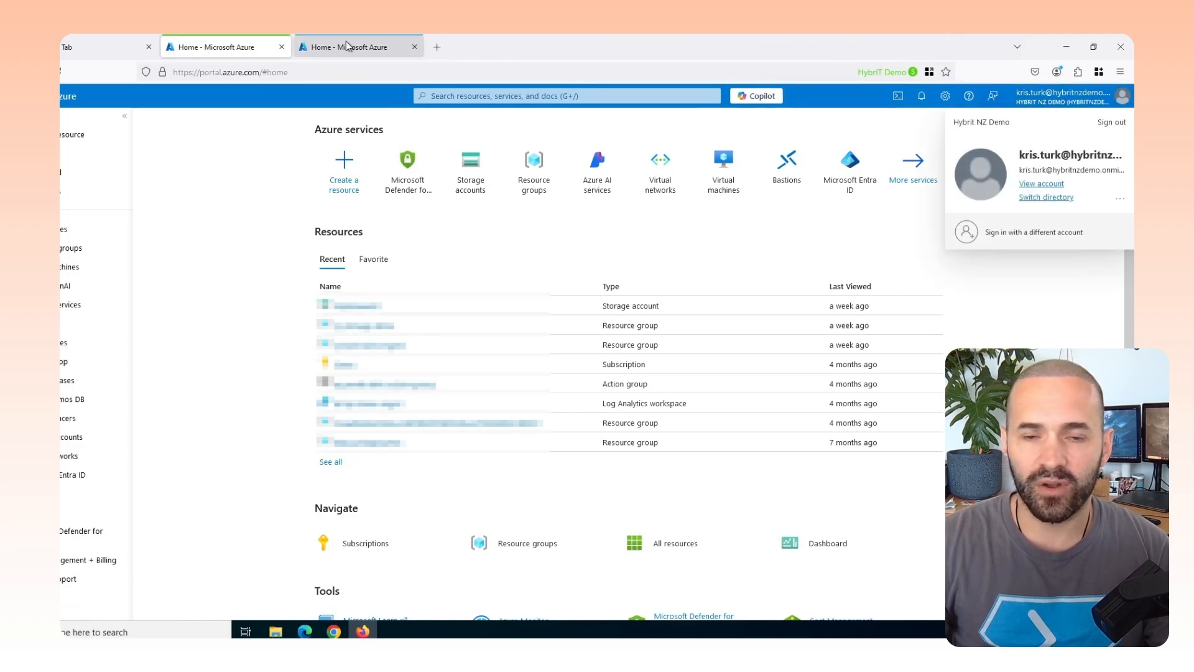